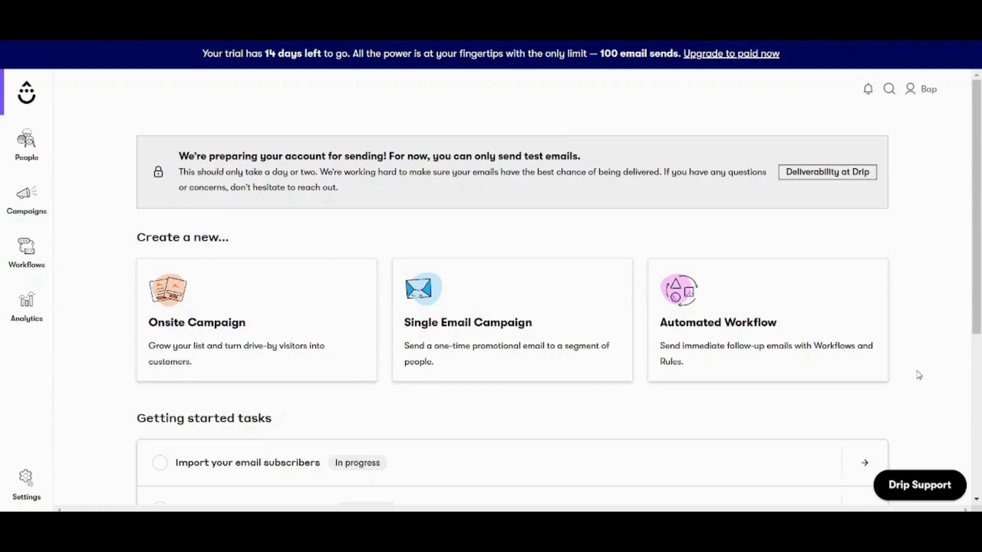
{"action": "mouse_move", "coordinate": [518, 320]}
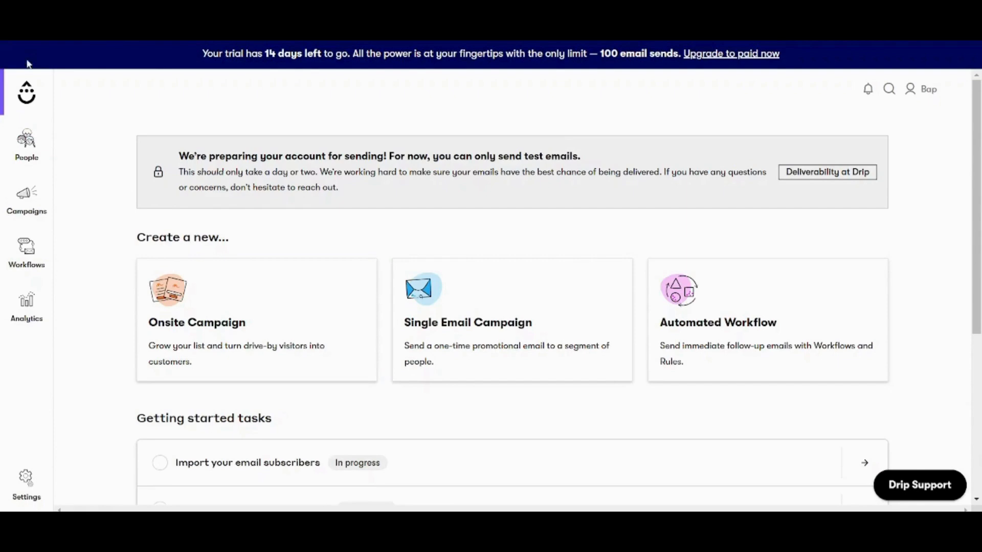
{"action": "mouse_move", "coordinate": [206, 136]}
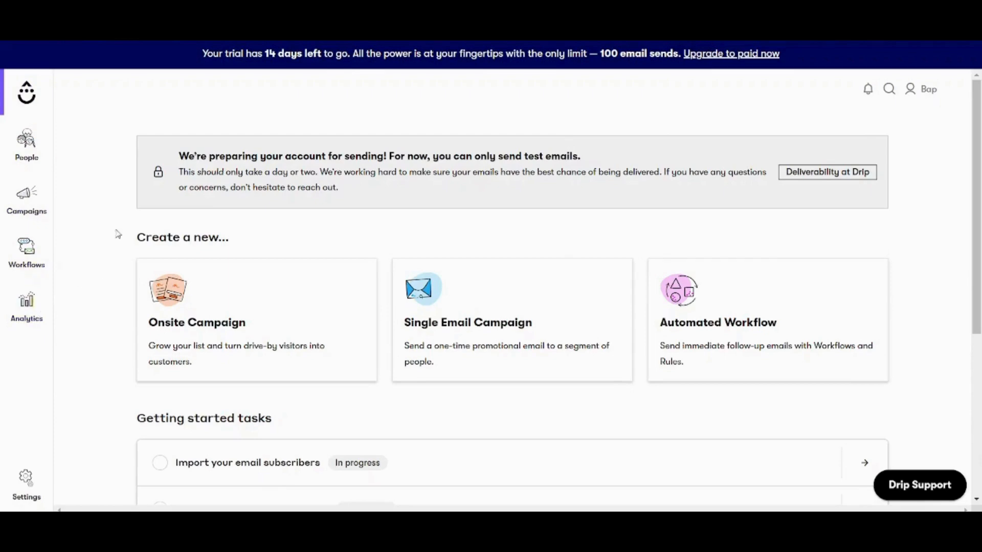
{"action": "mouse_move", "coordinate": [117, 203]}
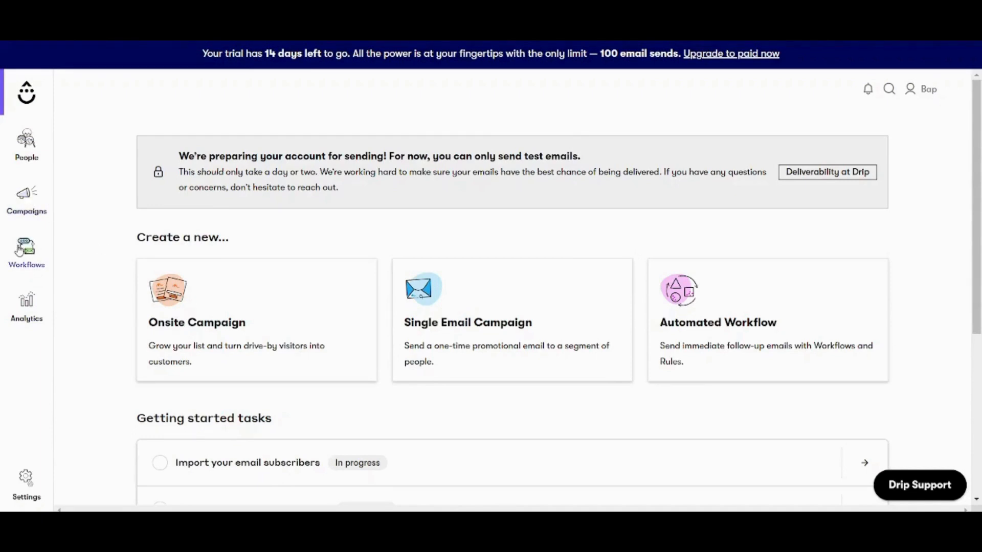
View the Active people list from the People dashboard.
{"action": "left_click", "coordinate": [26, 144]}
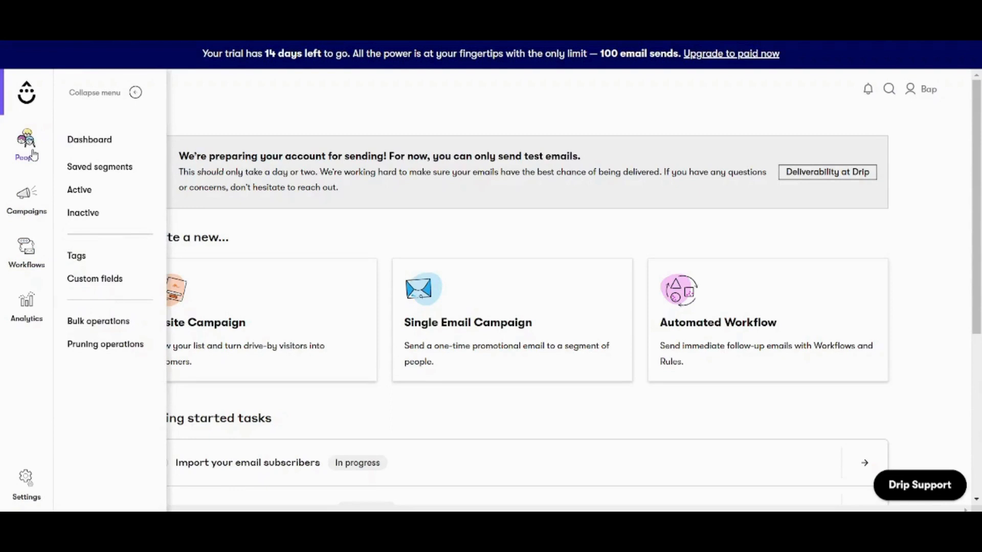
{"action": "mouse_move", "coordinate": [79, 190]}
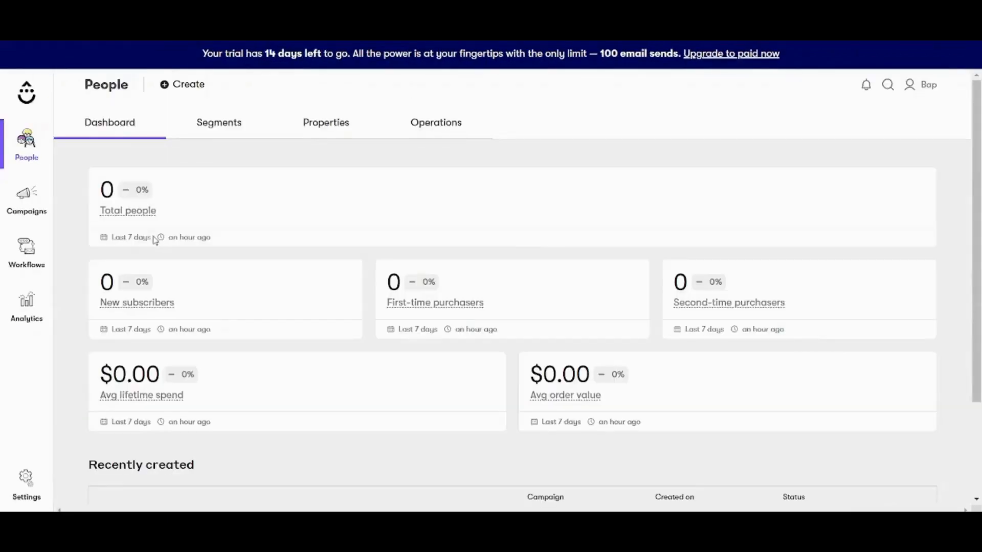
{"action": "left_click", "coordinate": [188, 83]}
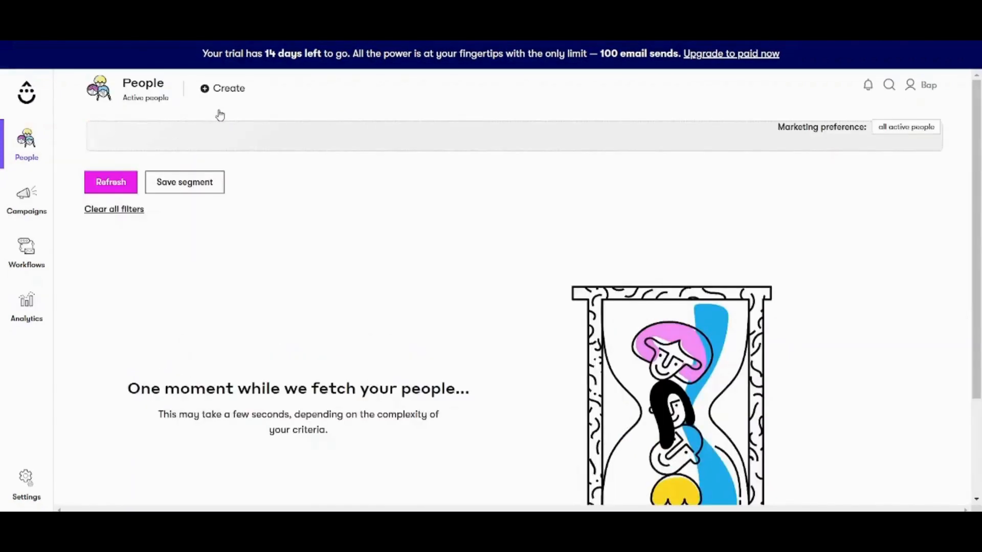
{"action": "left_click", "coordinate": [224, 88]}
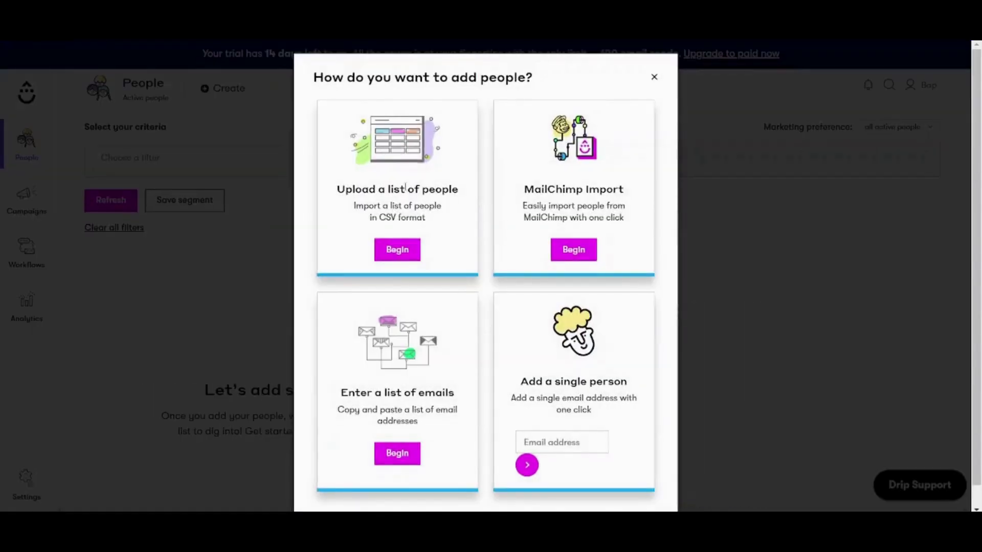
{"action": "mouse_move", "coordinate": [572, 249]}
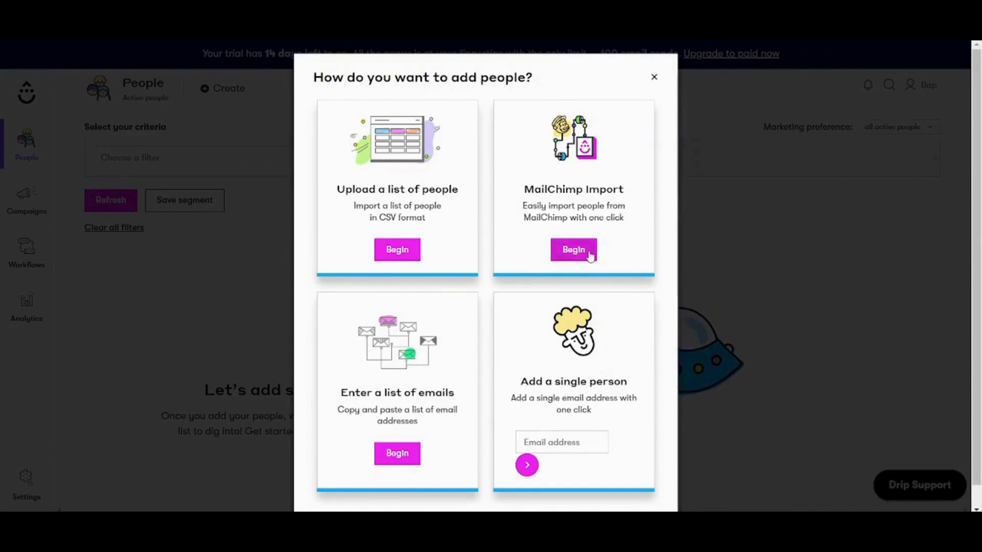
{"action": "left_click", "coordinate": [561, 441]}
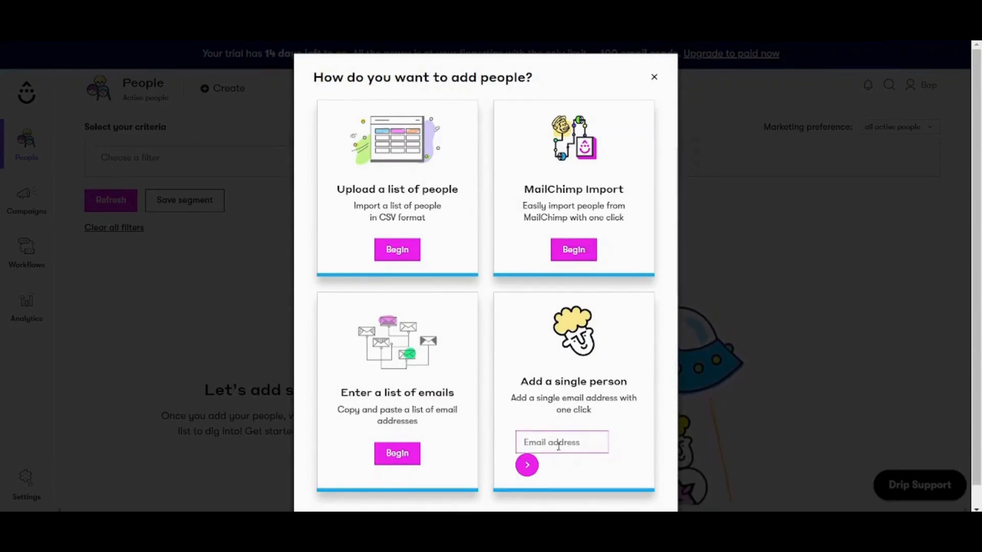
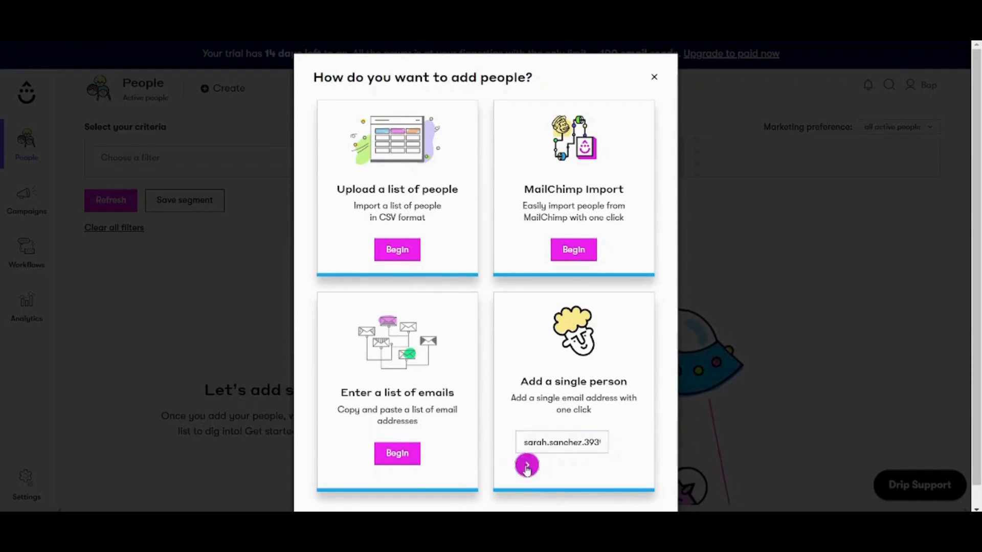
{"action": "left_click", "coordinate": [527, 466]}
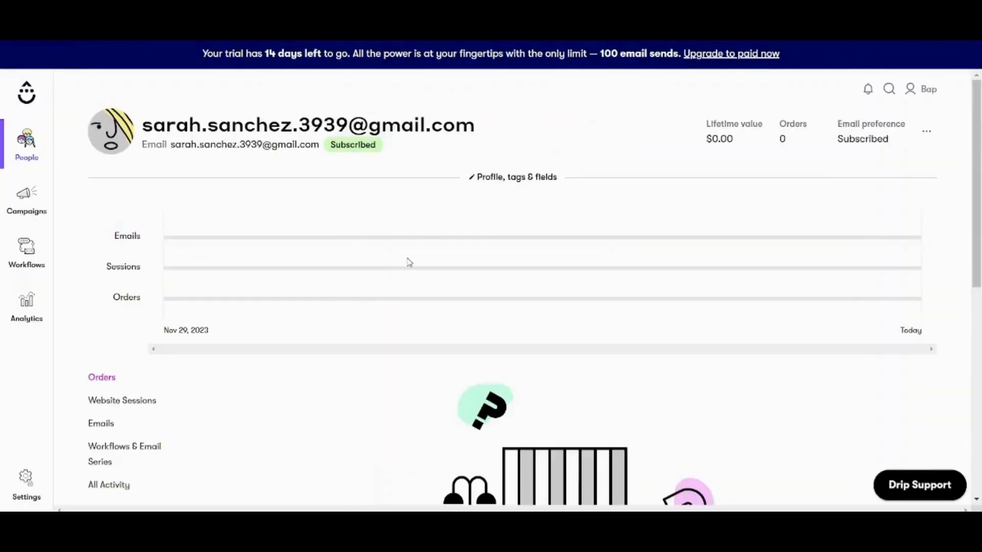
{"action": "mouse_move", "coordinate": [27, 194]}
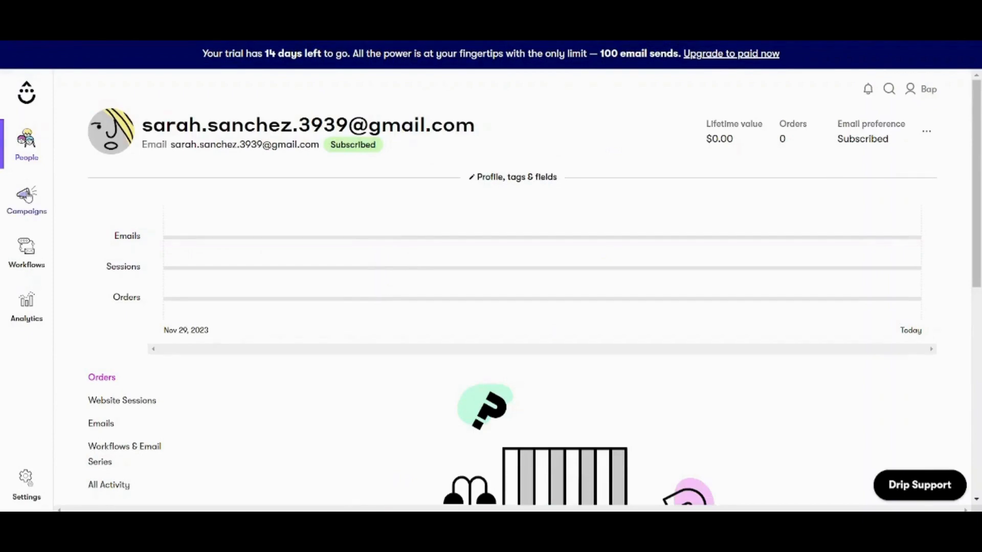
Go to Campaigns and view the options for creating a new campaign.
{"action": "left_click", "coordinate": [26, 194]}
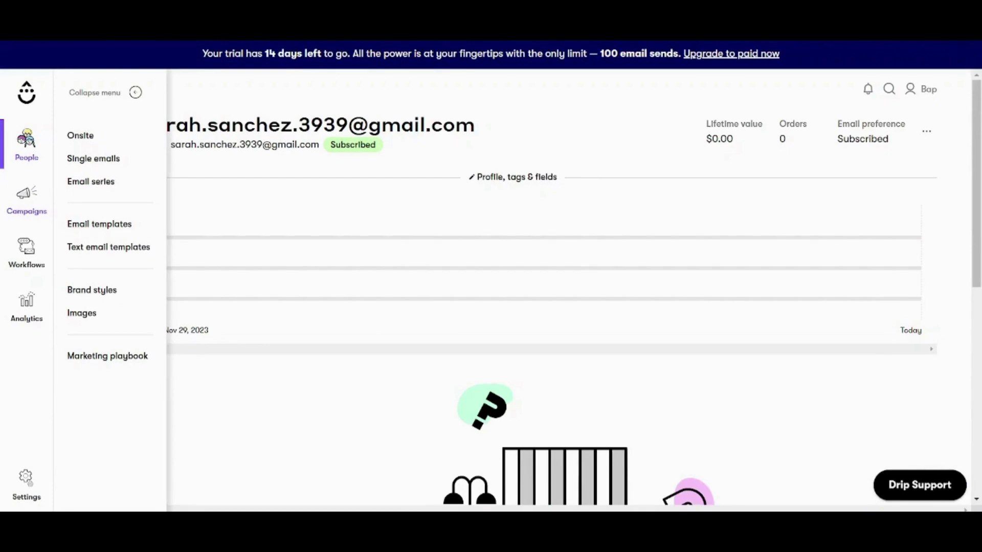
{"action": "mouse_move", "coordinate": [27, 197]}
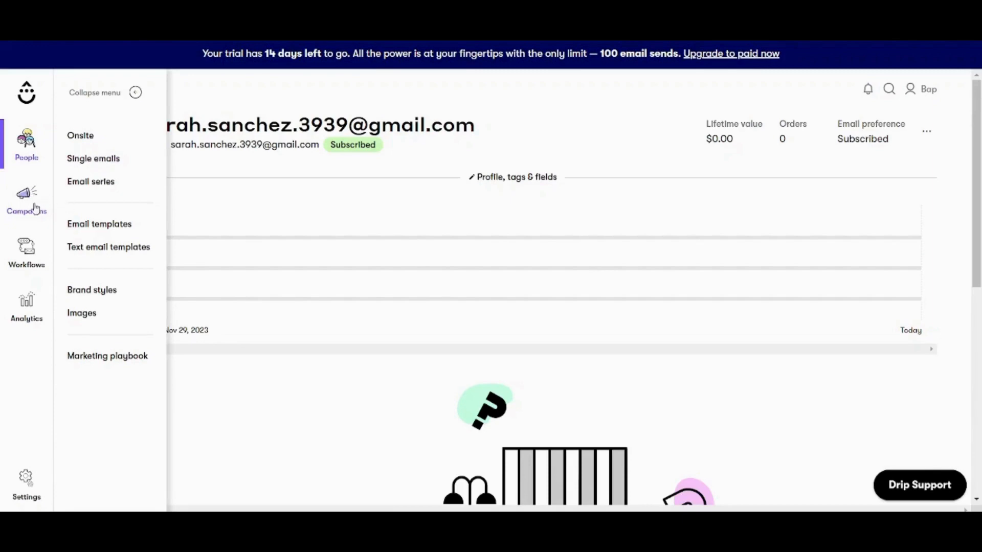
{"action": "mouse_move", "coordinate": [93, 159]}
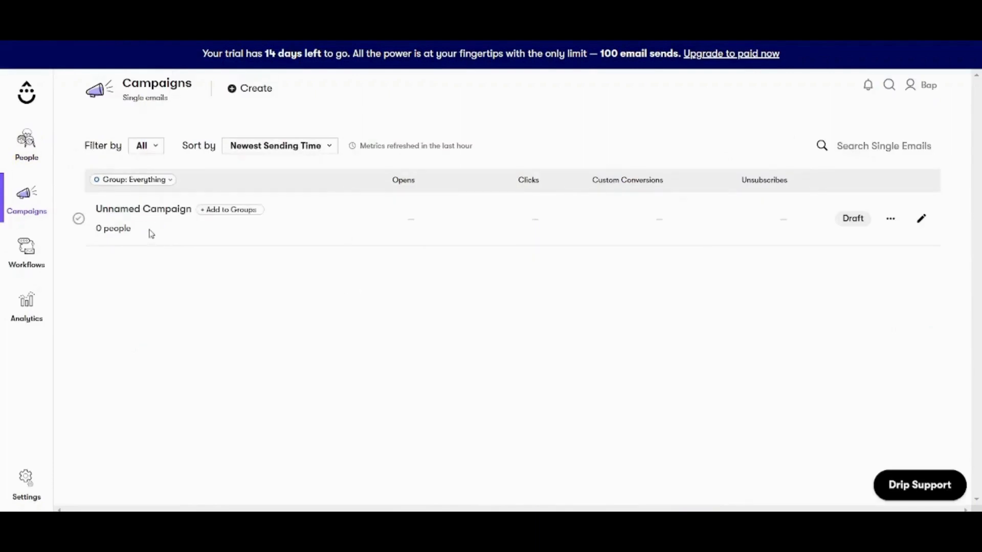
{"action": "mouse_move", "coordinate": [246, 99]}
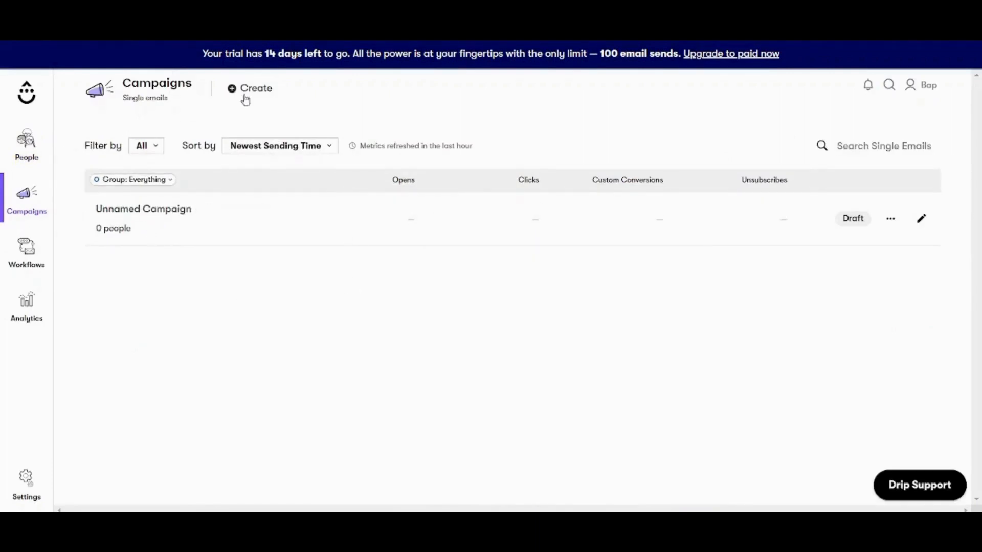
{"action": "left_click", "coordinate": [249, 88]}
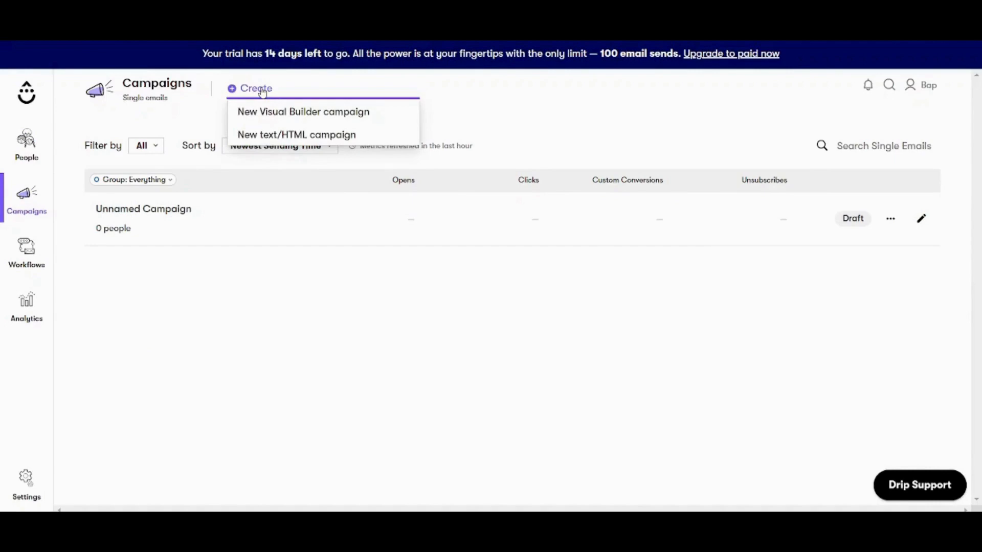
{"action": "mouse_move", "coordinate": [281, 120]}
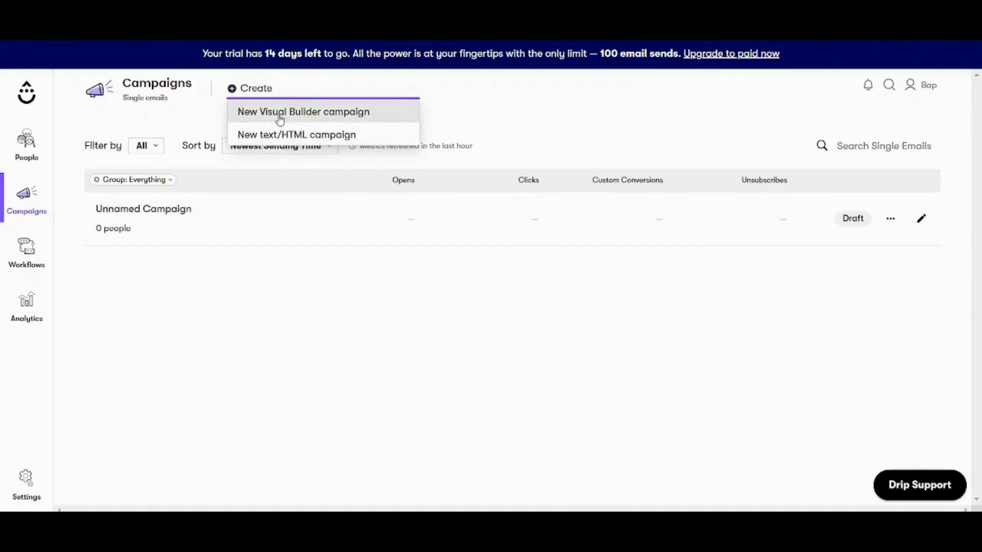
{"action": "mouse_move", "coordinate": [263, 125]}
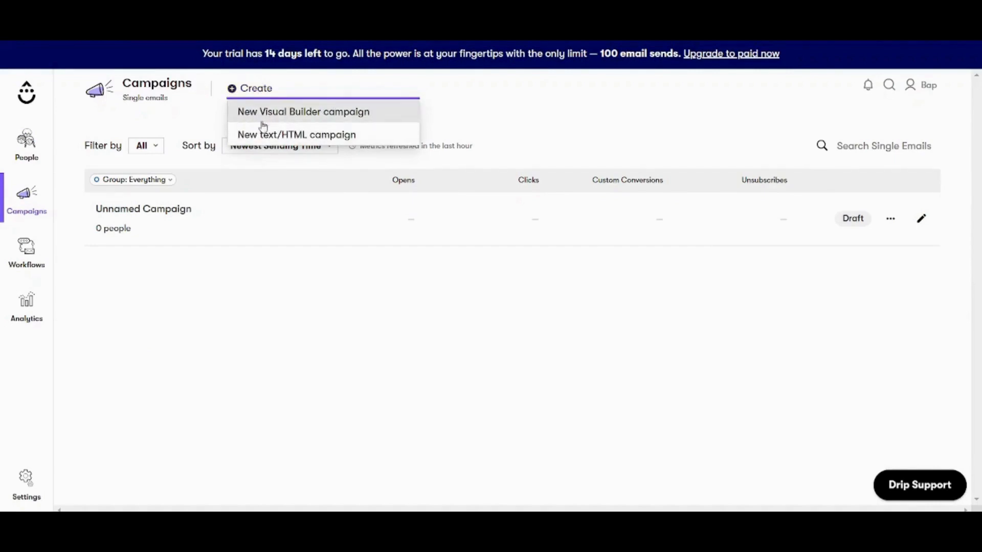
{"action": "mouse_move", "coordinate": [296, 135]}
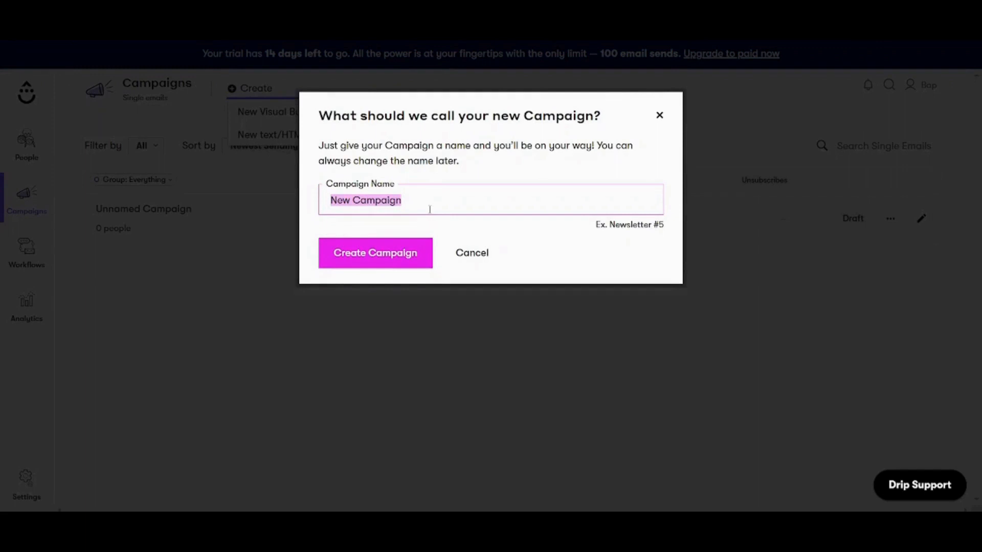
{"action": "type", "text": "Tutorial"}
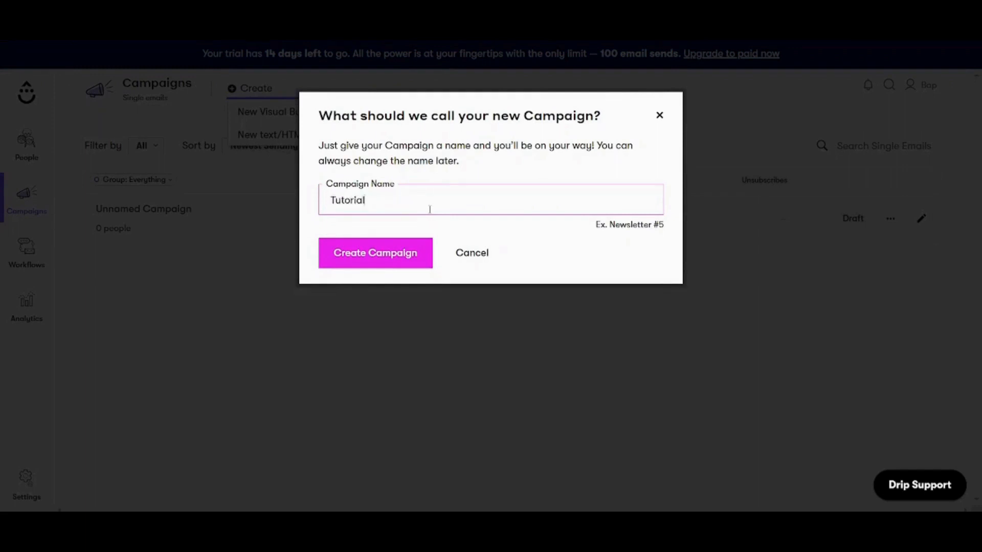
{"action": "mouse_move", "coordinate": [375, 252]}
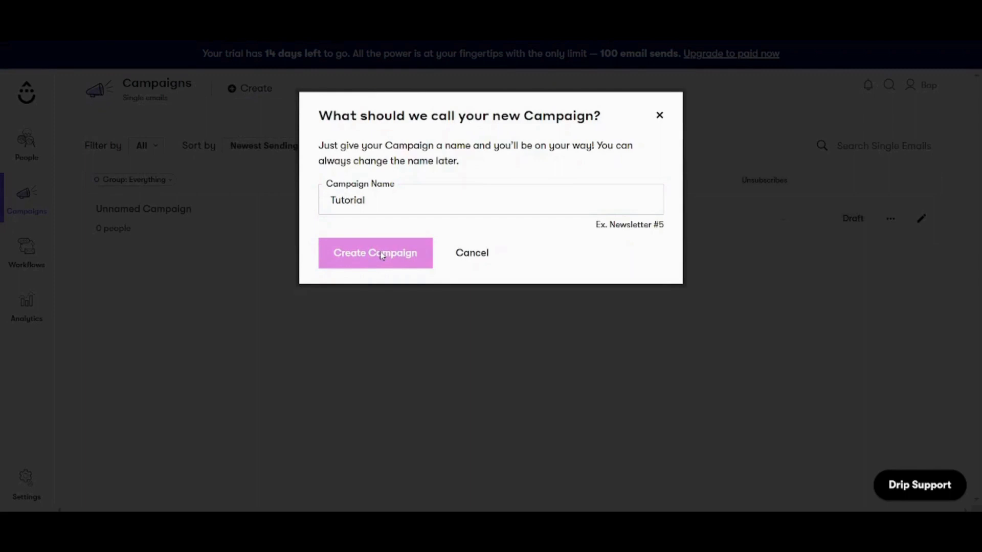
{"action": "left_click", "coordinate": [374, 253]}
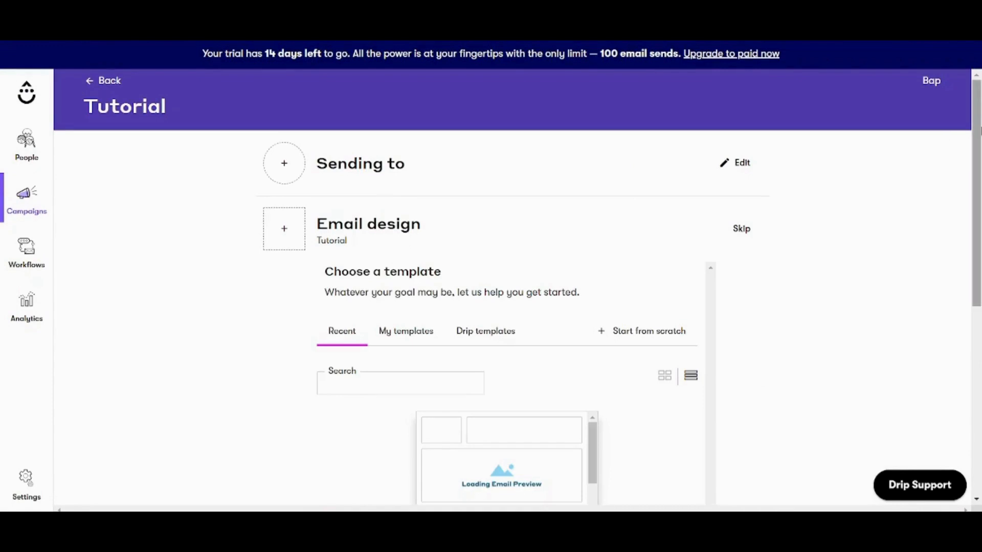
{"action": "scroll", "scroll_direction": "down", "scroll_amount": 3}
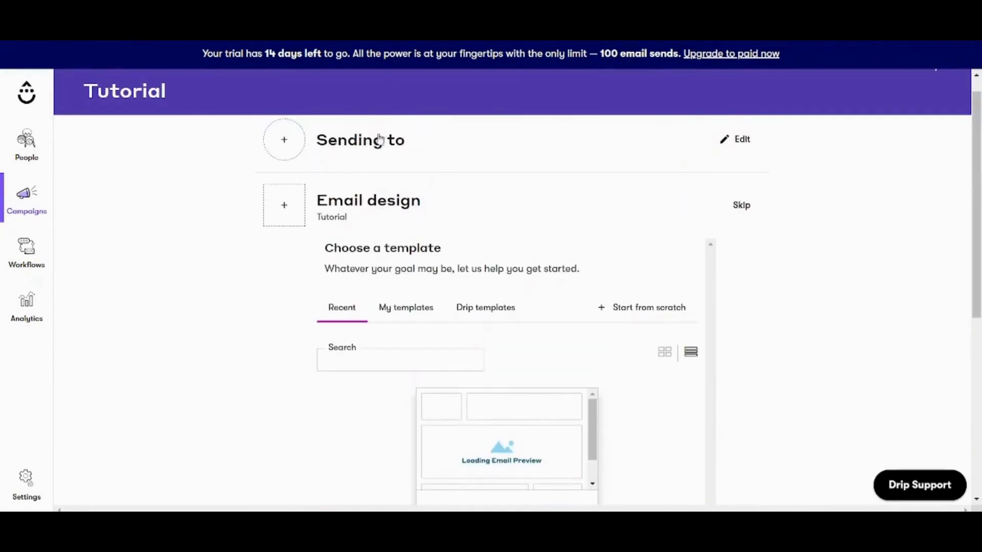
{"action": "mouse_move", "coordinate": [357, 234]}
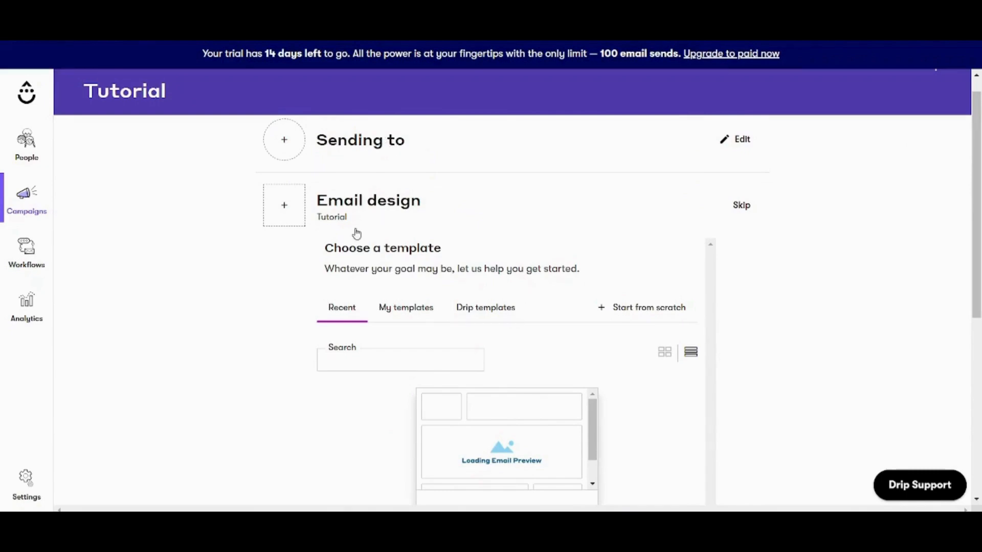
{"action": "scroll", "scroll_direction": "down", "scroll_amount": 3}
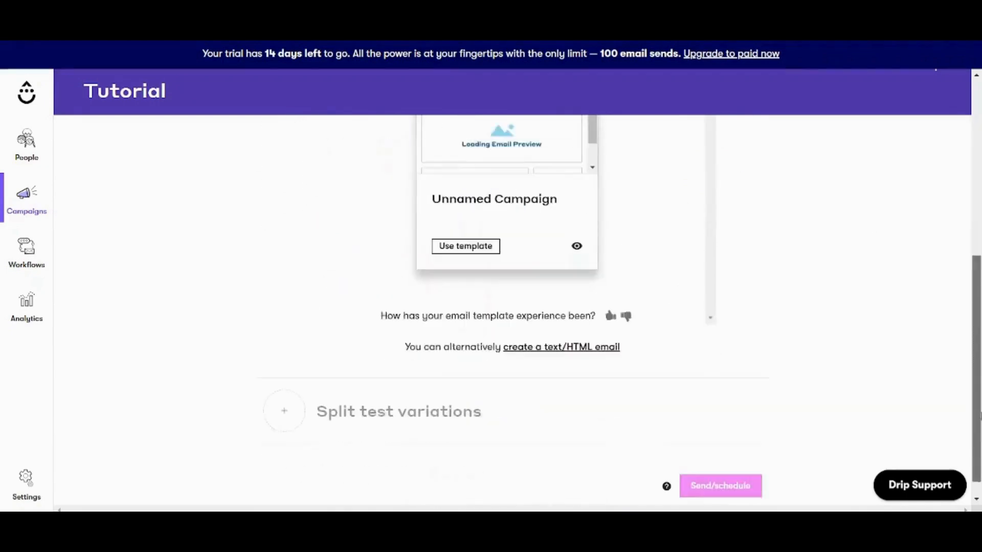
{"action": "scroll", "scroll_direction": "down", "scroll_amount": 3}
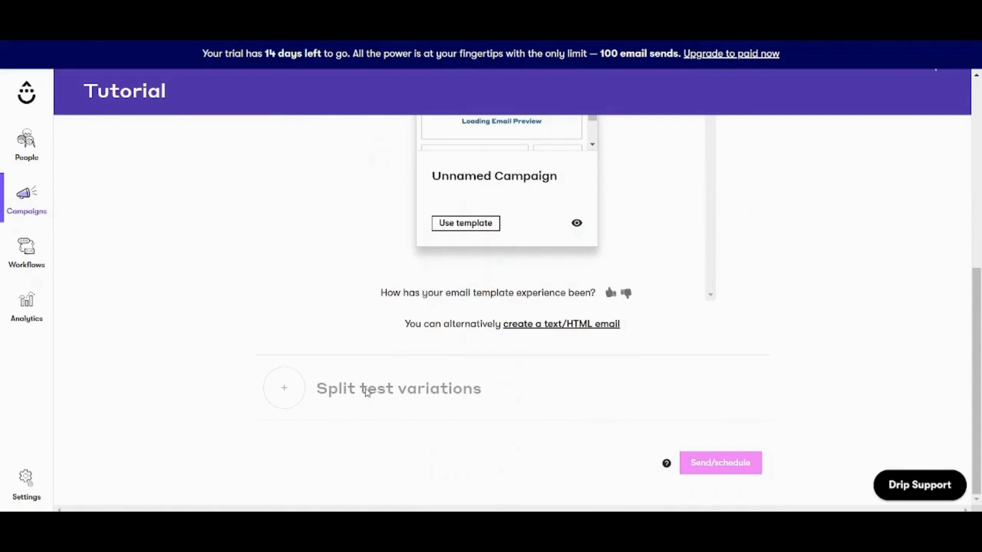
{"action": "mouse_move", "coordinate": [472, 393]}
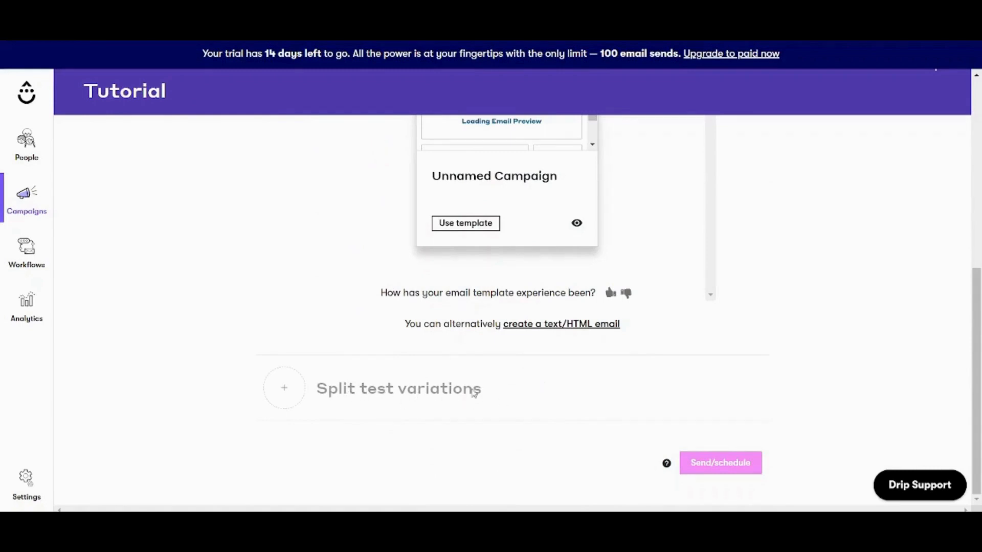
{"action": "mouse_move", "coordinate": [406, 389]}
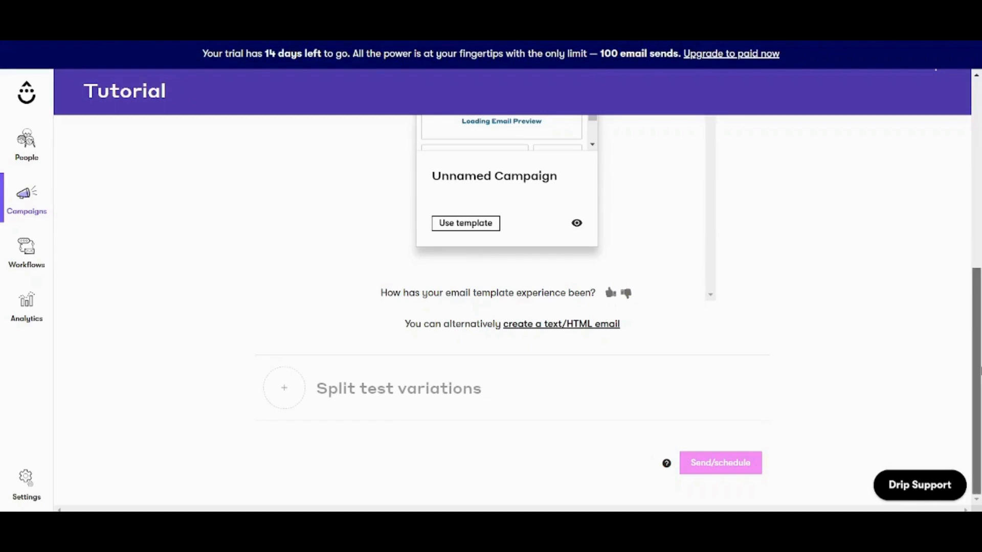
{"action": "scroll", "scroll_direction": "up", "scroll_amount": 3}
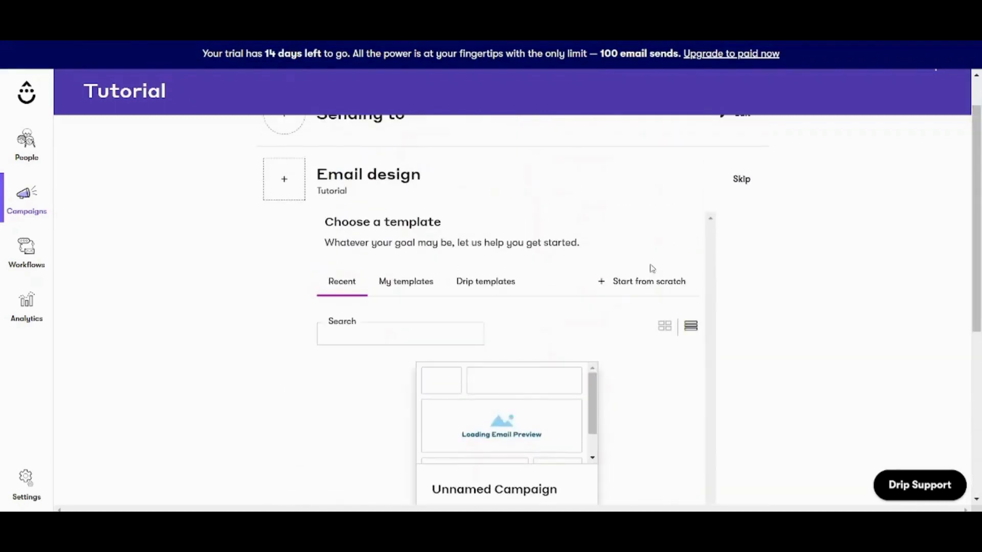
{"action": "scroll", "scroll_direction": "up", "scroll_amount": 3}
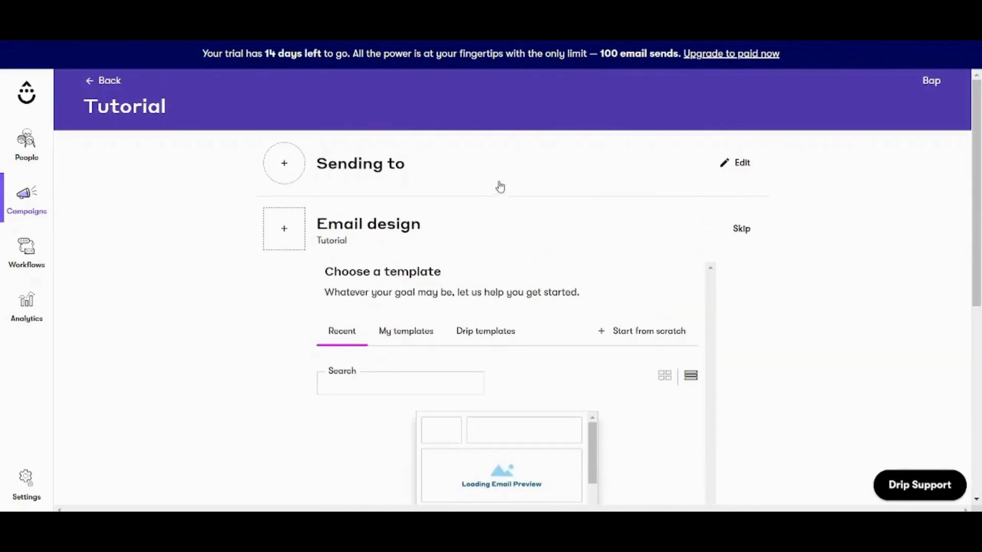
Start a one-time-use recipient segment and review the filter criteria.
{"action": "left_click", "coordinate": [283, 164]}
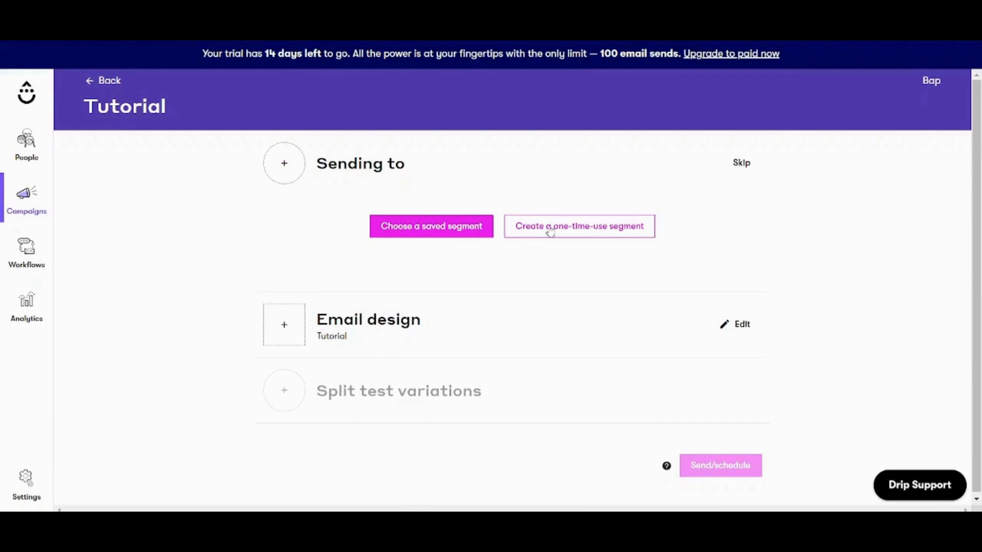
{"action": "left_click", "coordinate": [577, 226]}
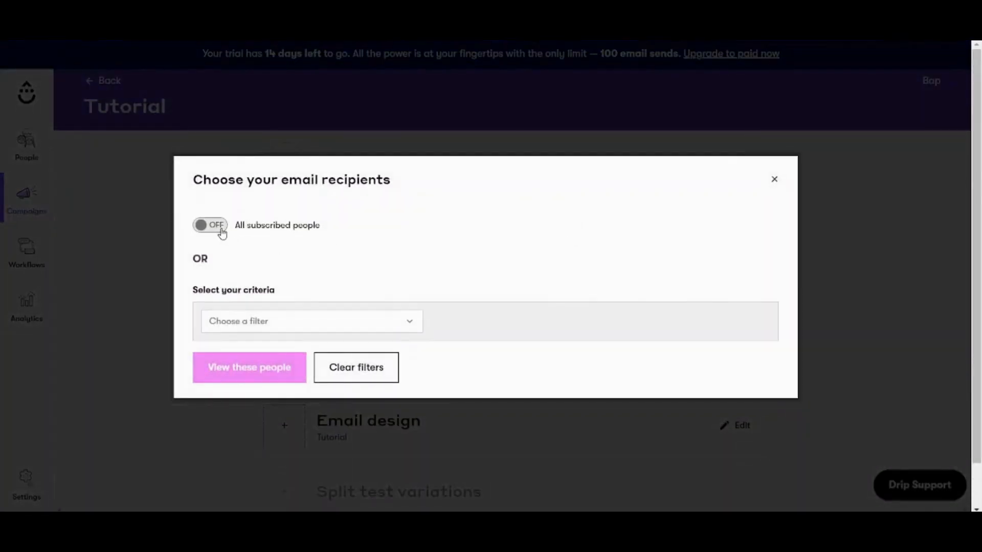
{"action": "mouse_move", "coordinate": [297, 263]}
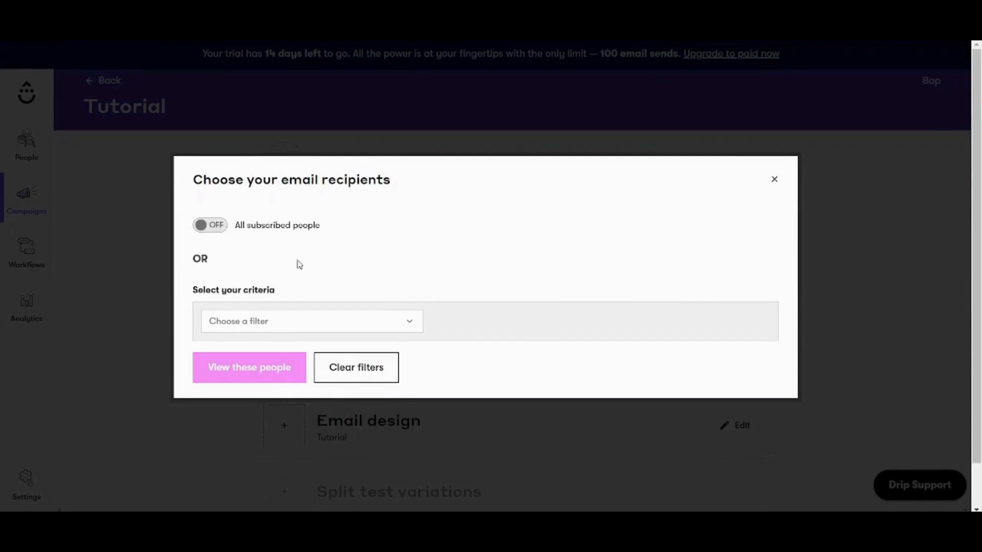
{"action": "mouse_move", "coordinate": [244, 306]}
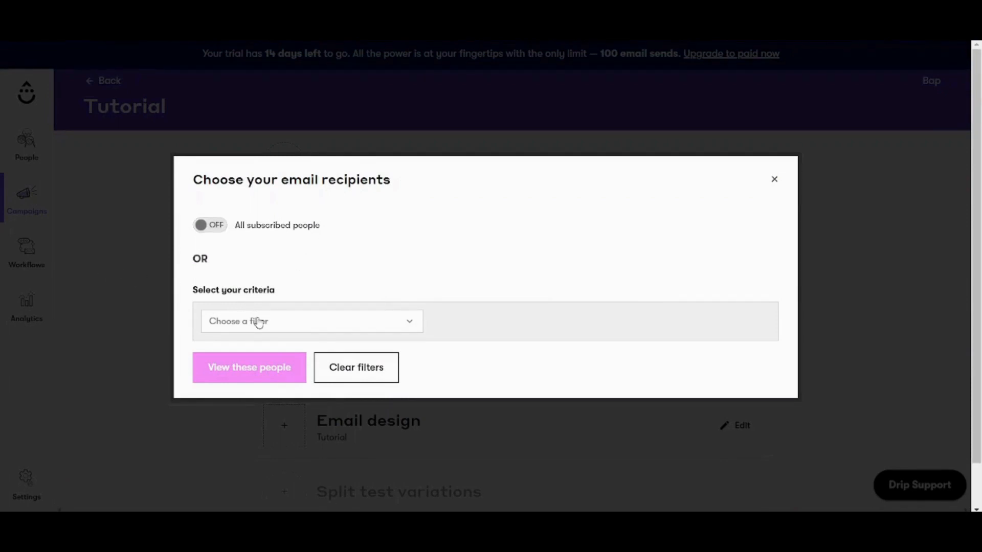
{"action": "left_click", "coordinate": [311, 321]}
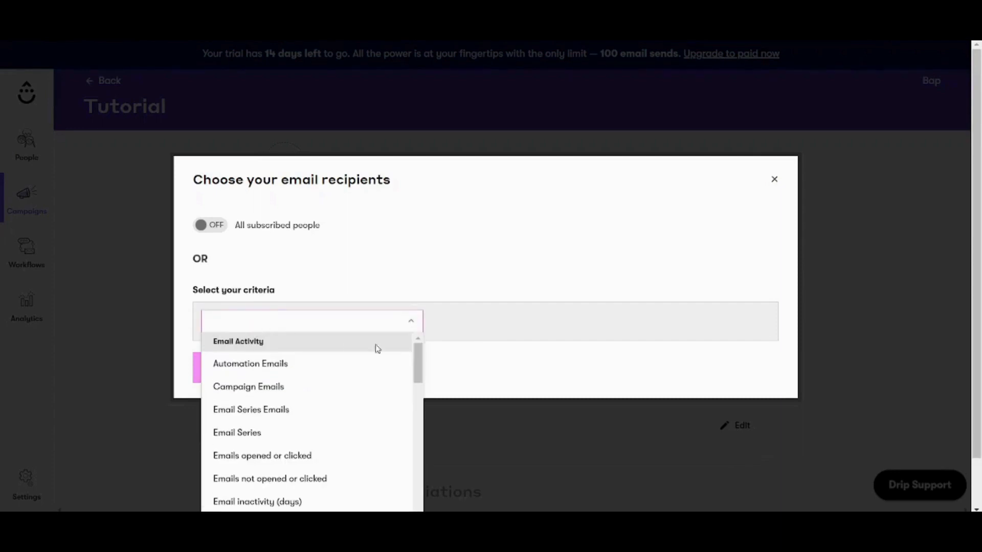
{"action": "scroll", "scroll_direction": "down", "scroll_amount": 3}
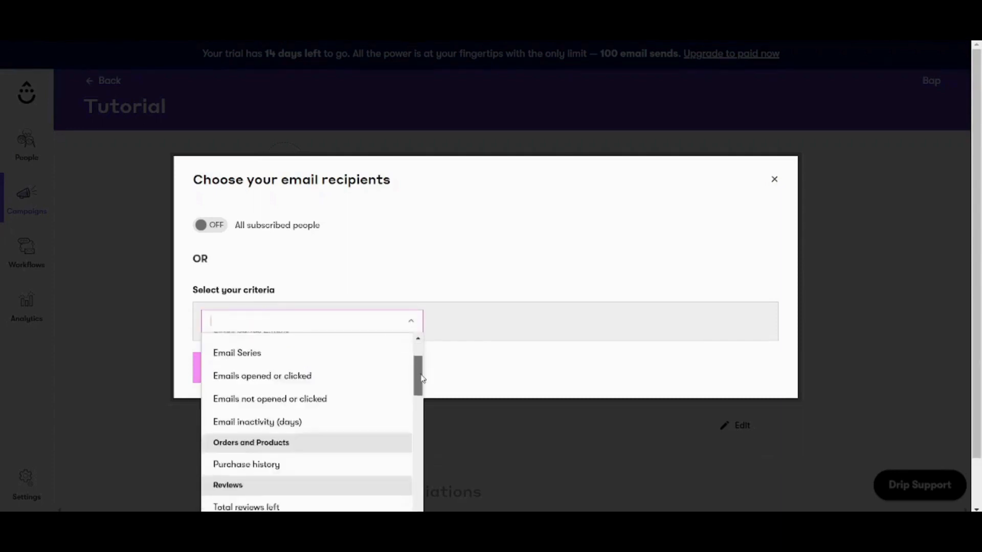
{"action": "scroll", "scroll_direction": "down", "scroll_amount": 3}
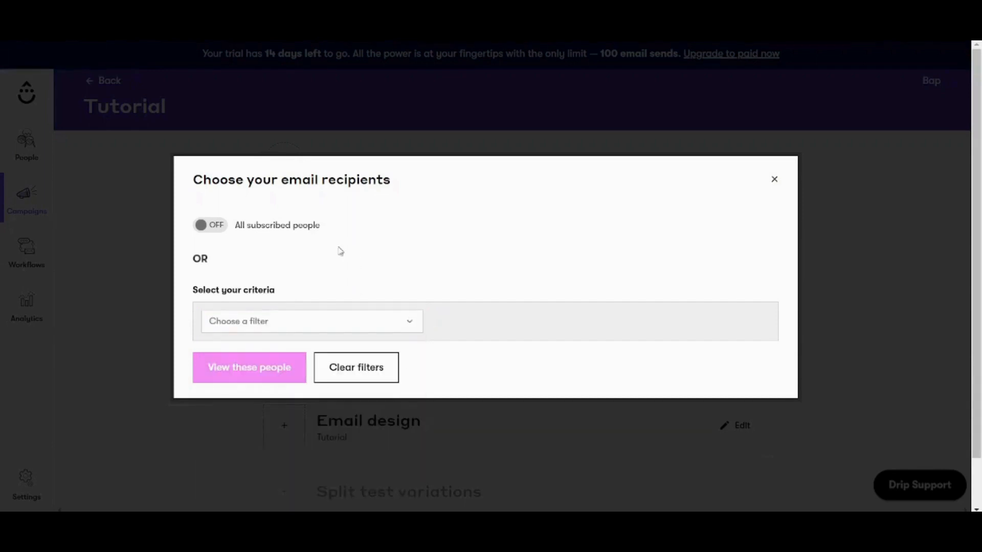
Send to all subscribed people (1 person), view them and save the recipients.
{"action": "left_click", "coordinate": [208, 225]}
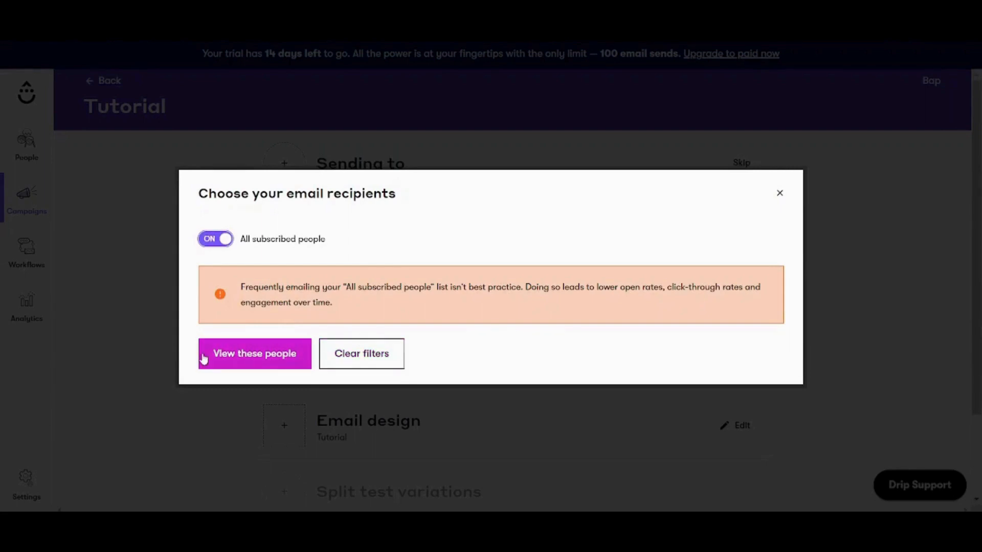
{"action": "left_click", "coordinate": [254, 353]}
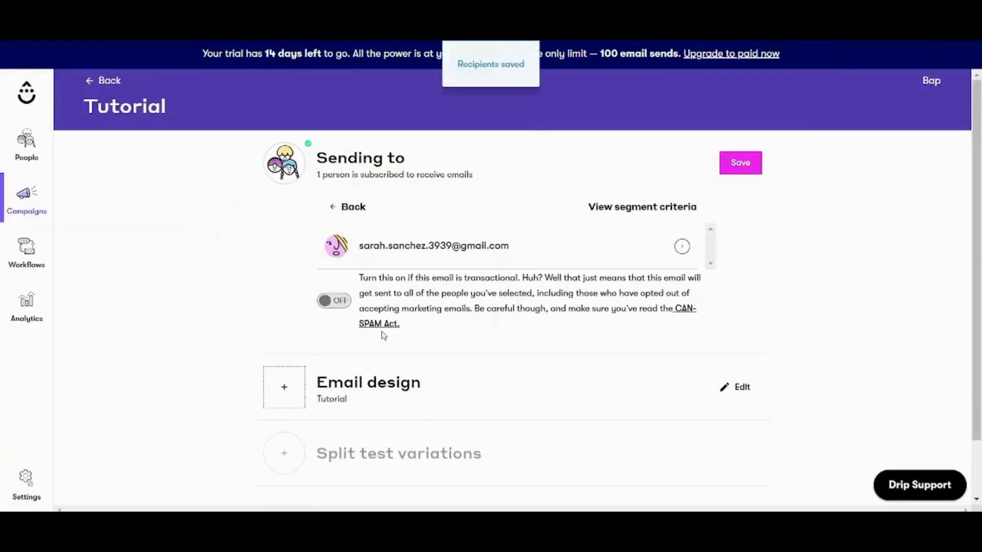
{"action": "mouse_move", "coordinate": [709, 181]}
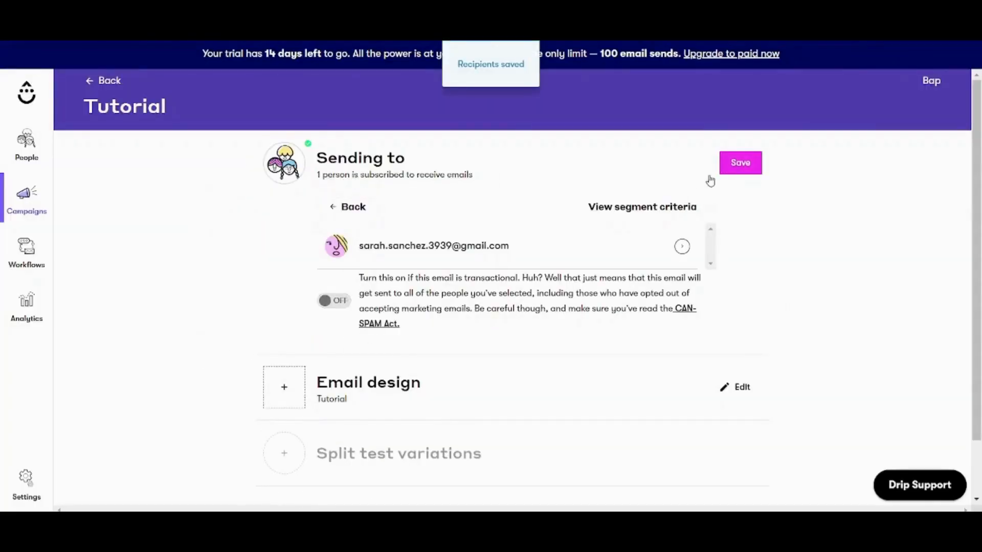
{"action": "left_click", "coordinate": [740, 163]}
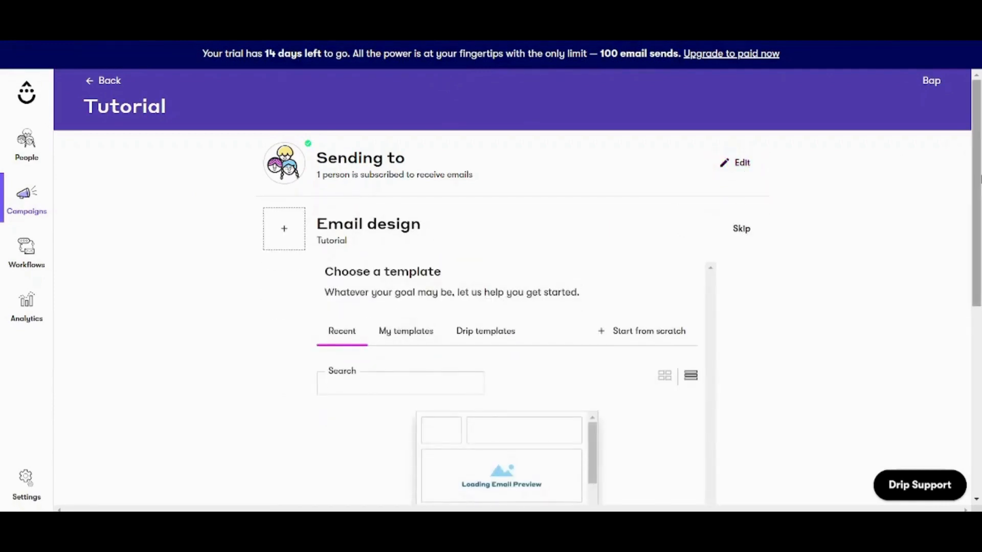
Reopen the Email design chooser and switch to Drip's ready-made templates.
{"action": "scroll", "scroll_direction": "down", "scroll_amount": 3}
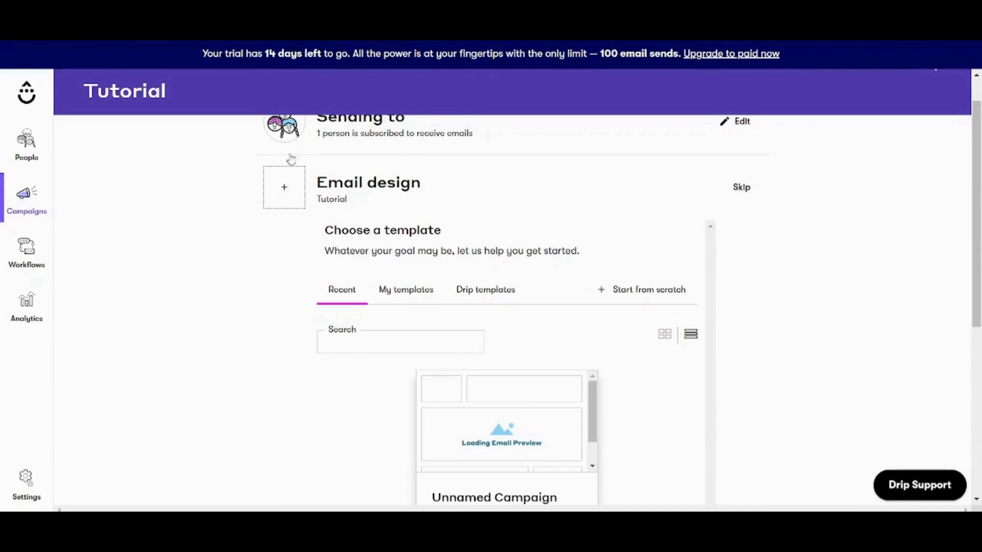
{"action": "mouse_move", "coordinate": [294, 194]}
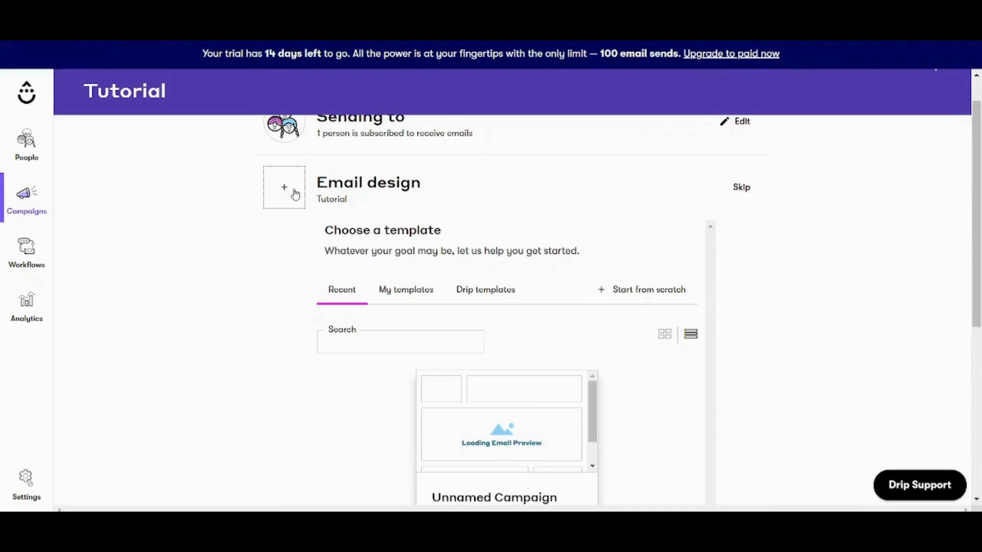
{"action": "scroll", "scroll_direction": "down", "scroll_amount": 3}
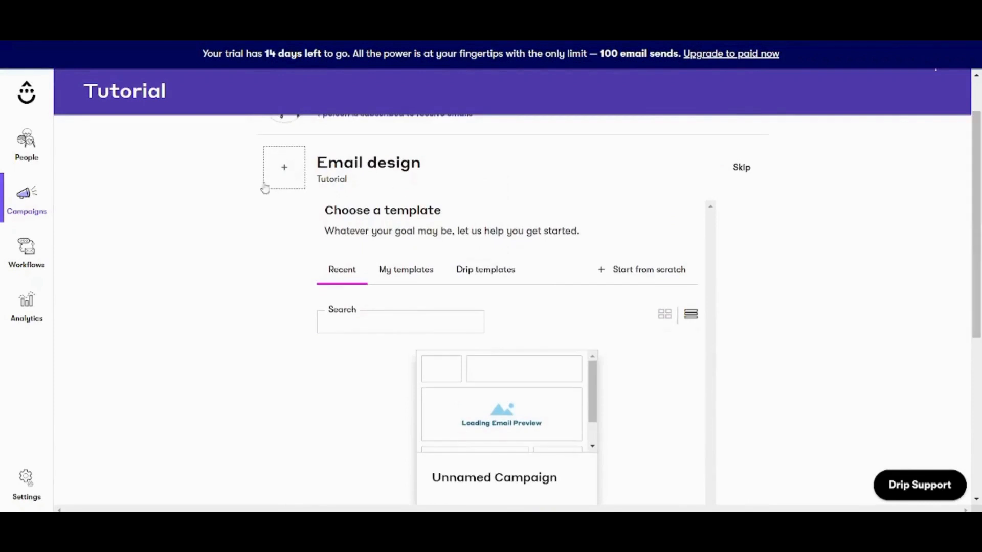
{"action": "left_click", "coordinate": [740, 167]}
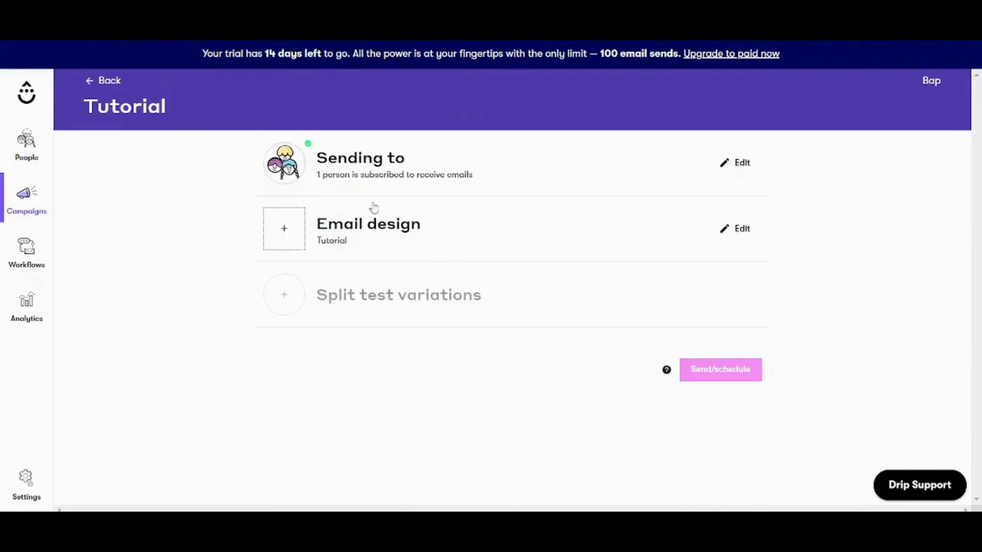
{"action": "left_click", "coordinate": [743, 228]}
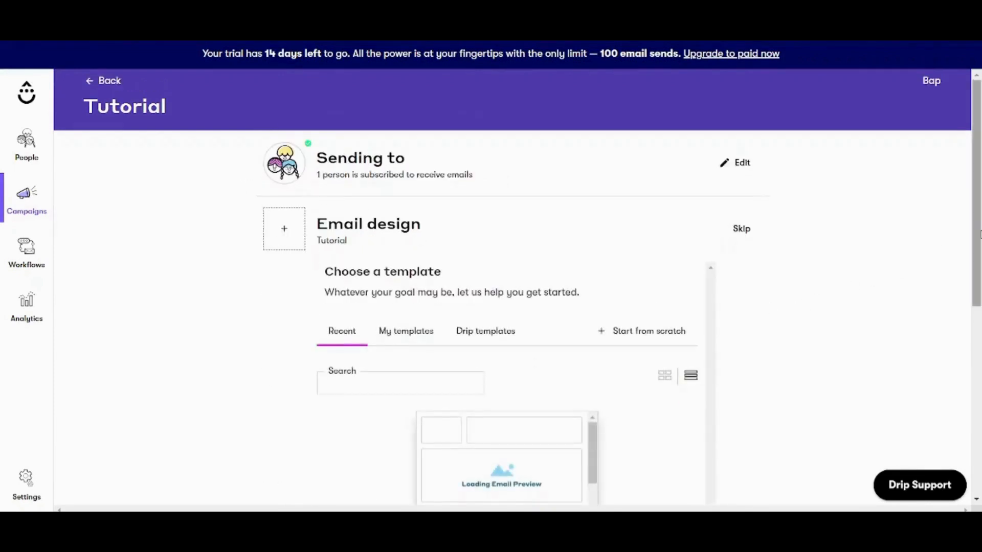
{"action": "scroll", "scroll_direction": "down", "scroll_amount": 3}
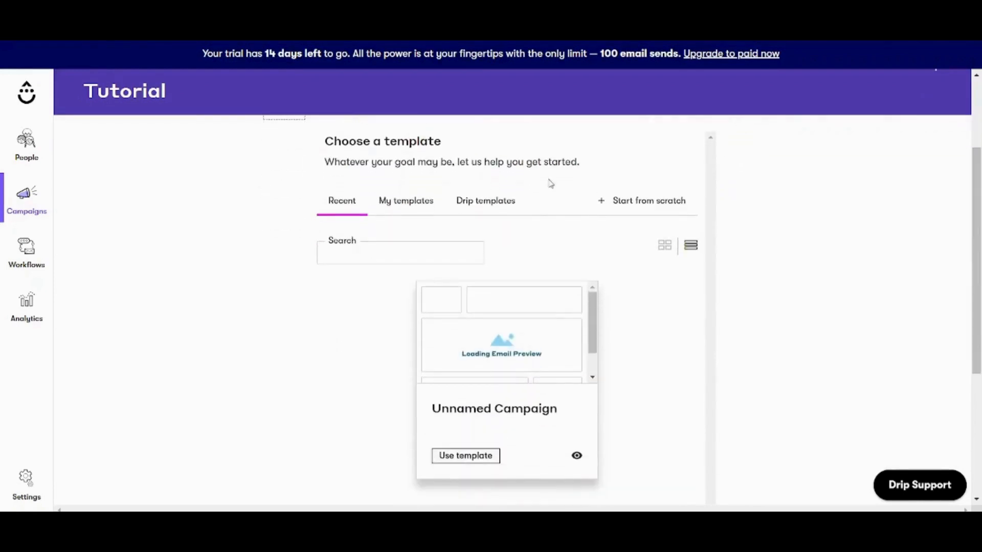
{"action": "left_click", "coordinate": [485, 200]}
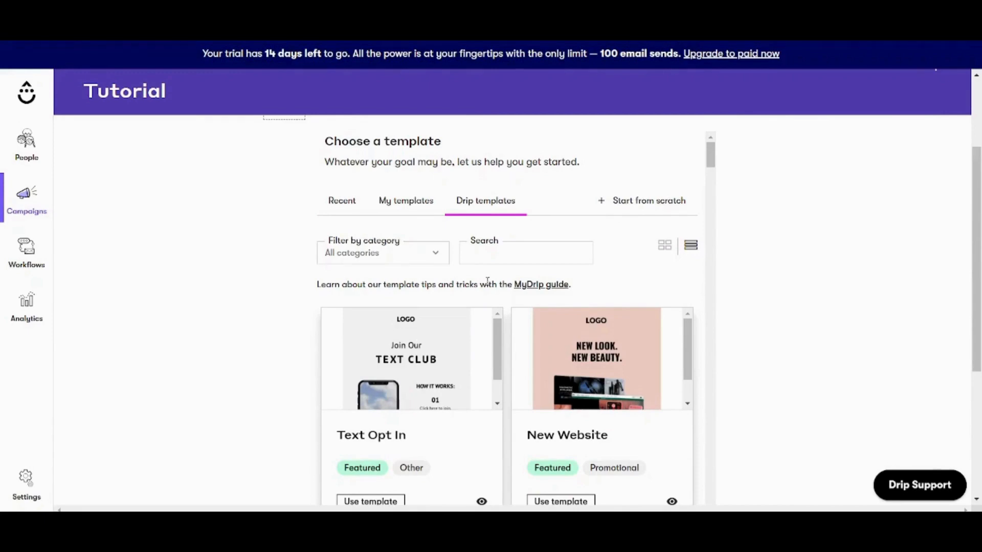
Search the templates for 'black fri' and use the Pre Black Friday template.
{"action": "left_click", "coordinate": [524, 252]}
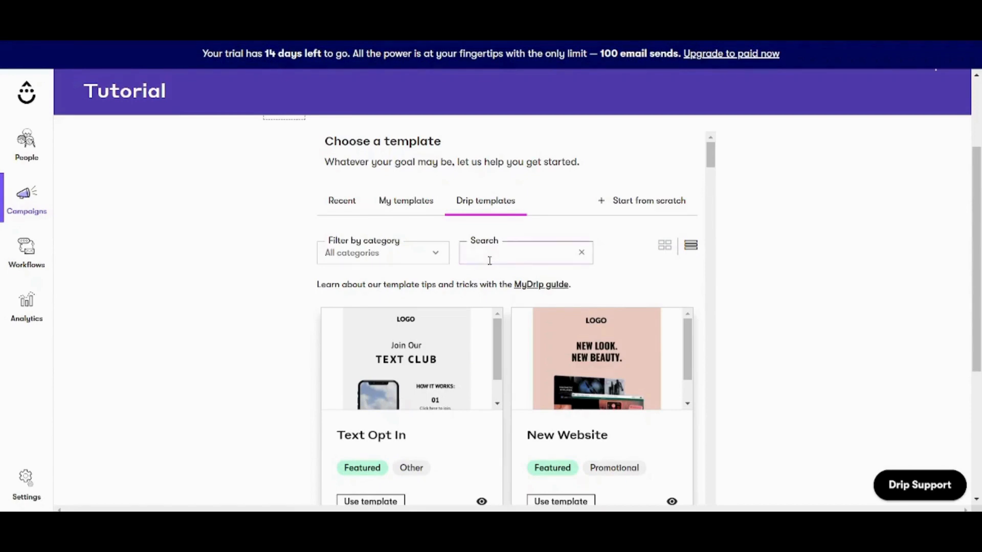
{"action": "type", "text": "black"}
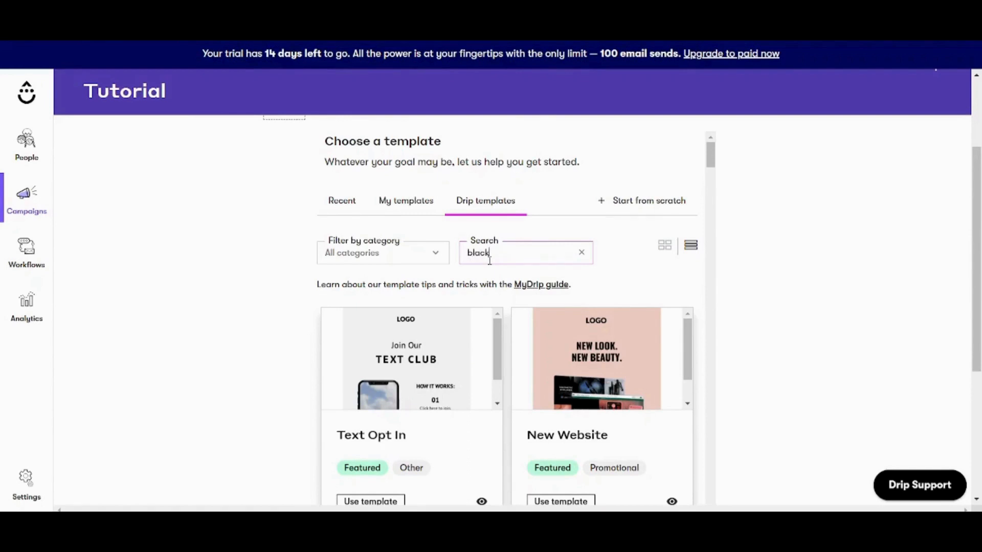
{"action": "type", "text": "fri"}
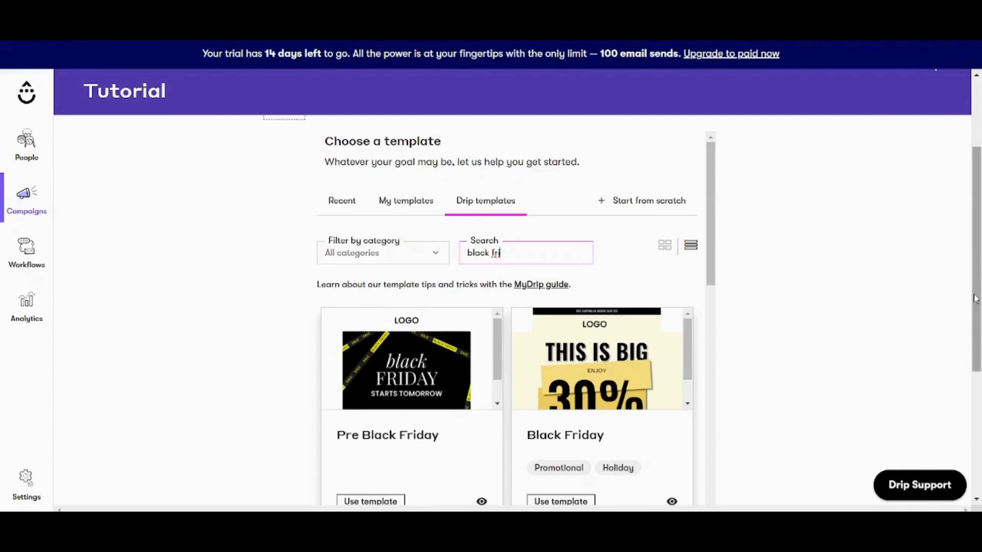
{"action": "scroll", "scroll_direction": "down", "scroll_amount": 3}
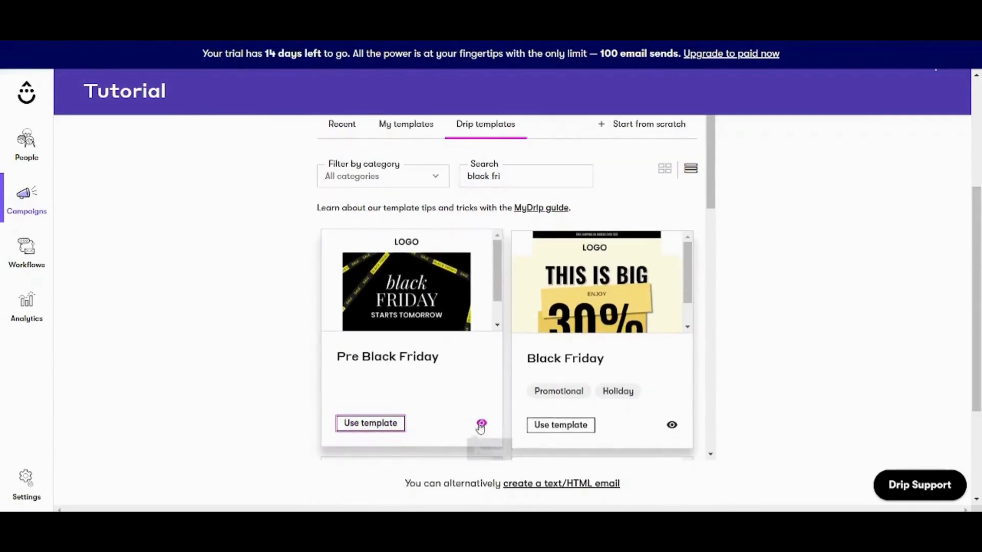
{"action": "left_click", "coordinate": [369, 422]}
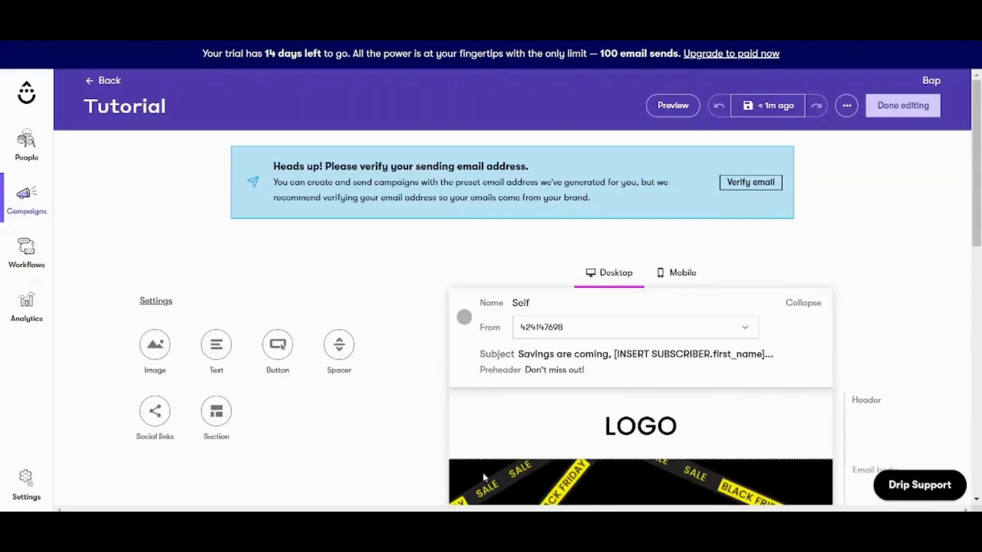
{"action": "scroll", "scroll_direction": "down", "scroll_amount": 3}
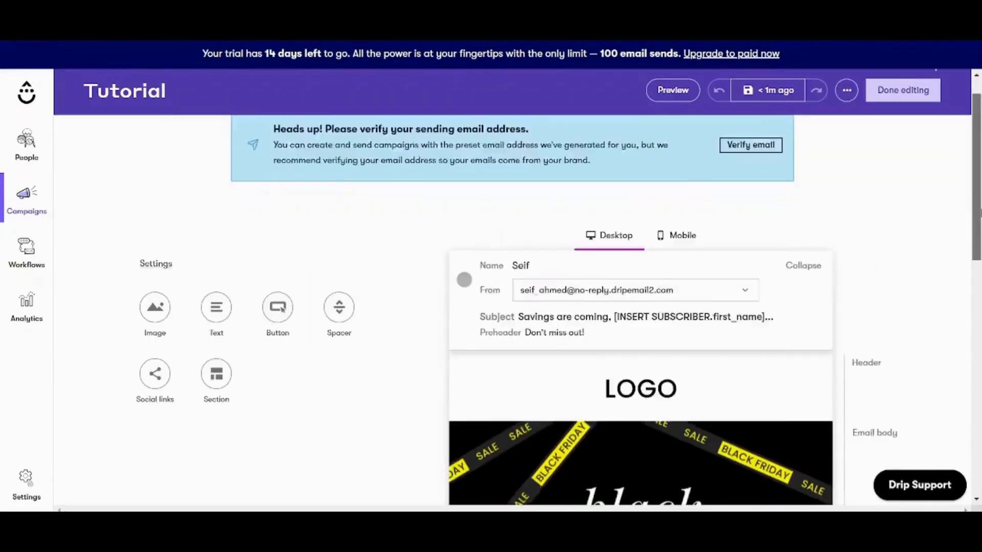
{"action": "scroll", "scroll_direction": "down", "scroll_amount": 3}
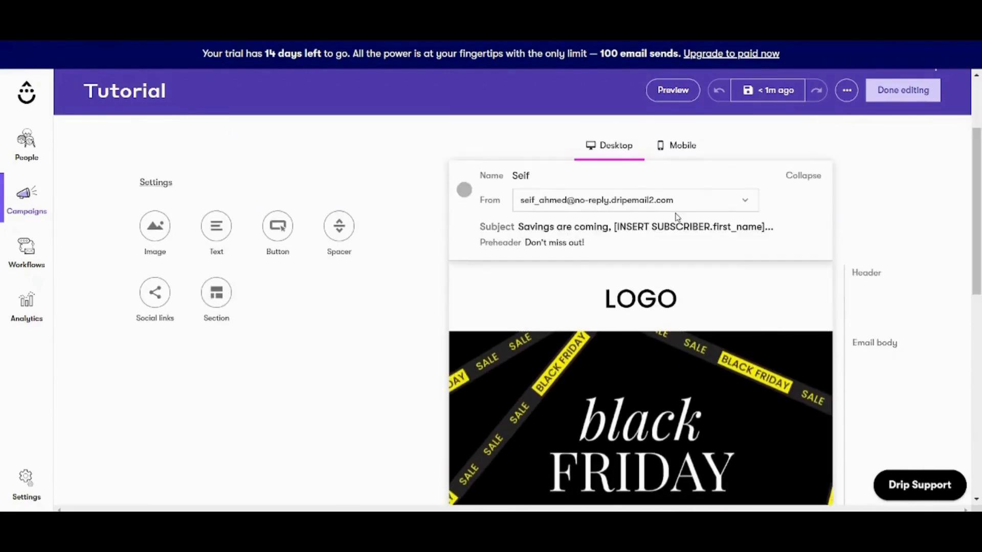
{"action": "mouse_move", "coordinate": [600, 241]}
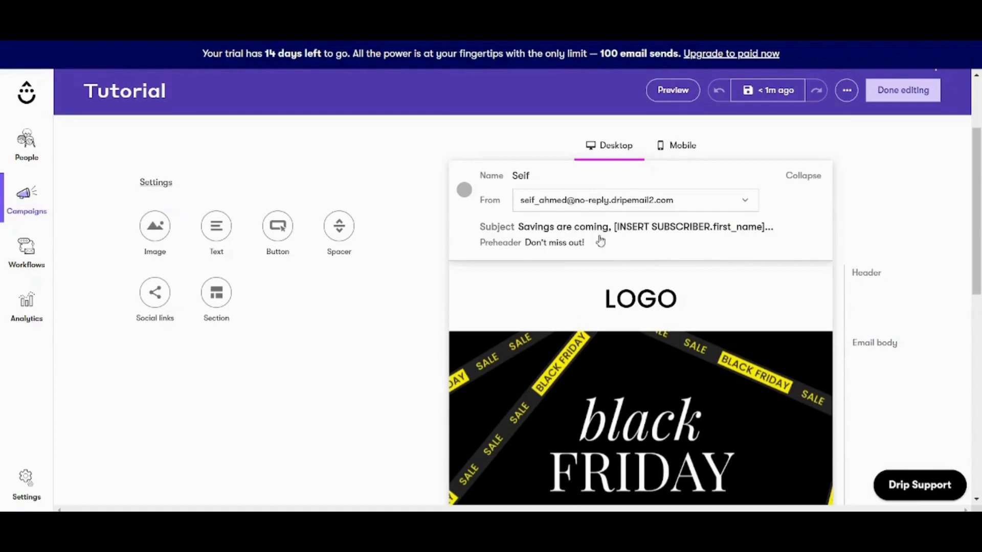
{"action": "scroll", "scroll_direction": "down", "scroll_amount": 3}
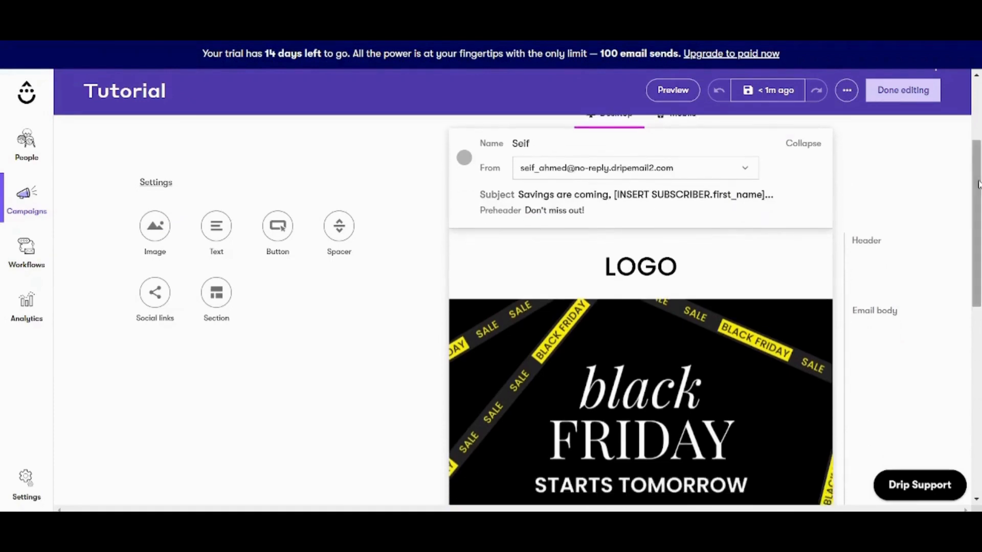
{"action": "left_click", "coordinate": [154, 227]}
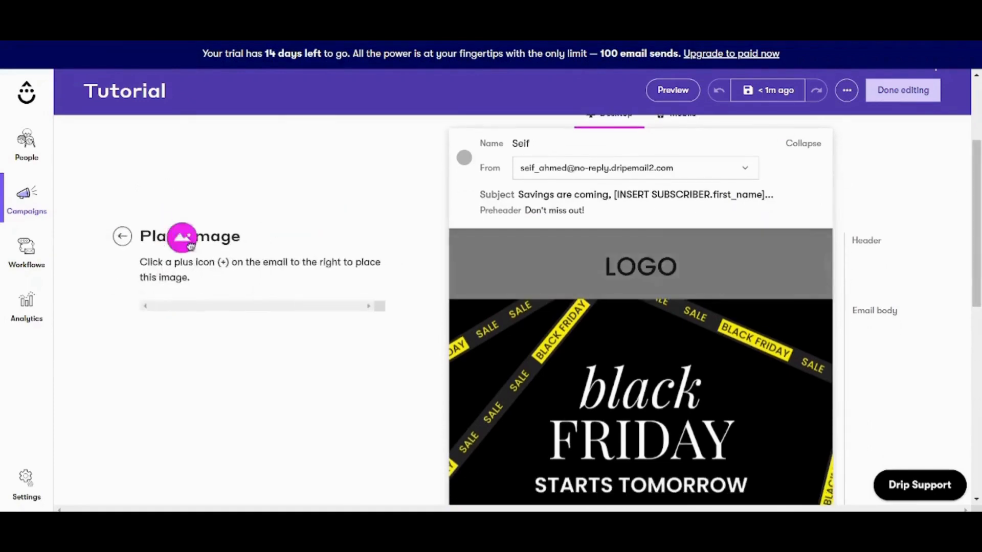
{"action": "mouse_move", "coordinate": [629, 221]}
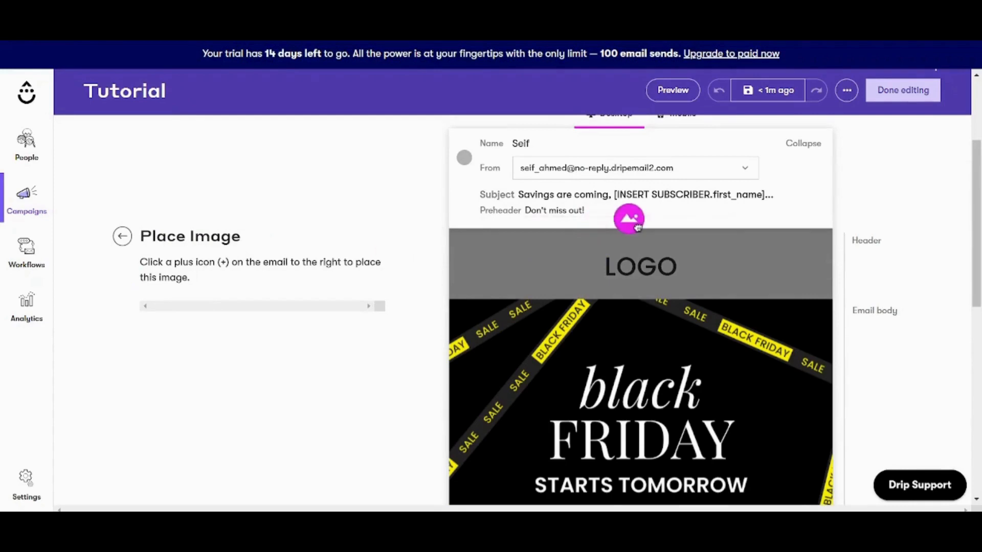
{"action": "scroll", "scroll_direction": "up", "scroll_amount": 3}
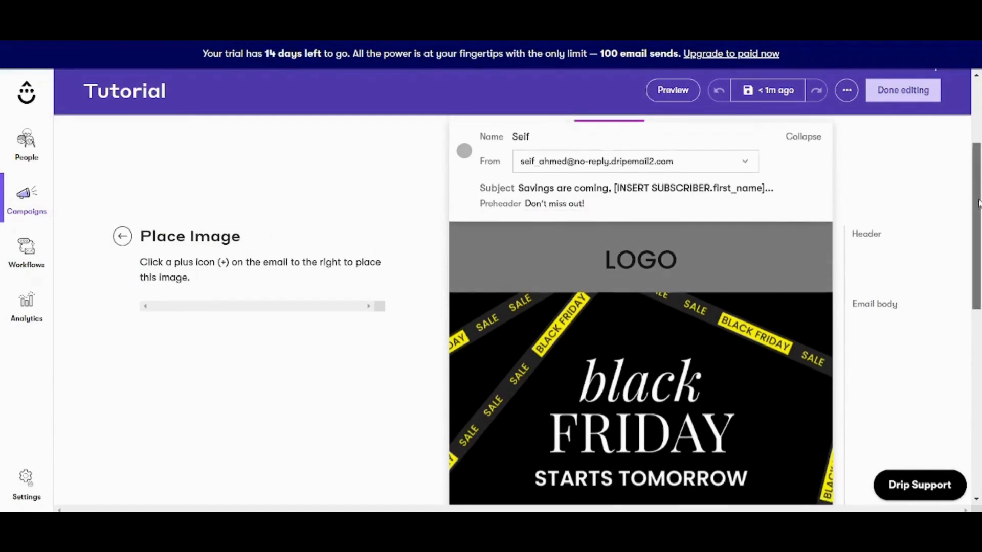
{"action": "scroll", "scroll_direction": "down", "scroll_amount": 3}
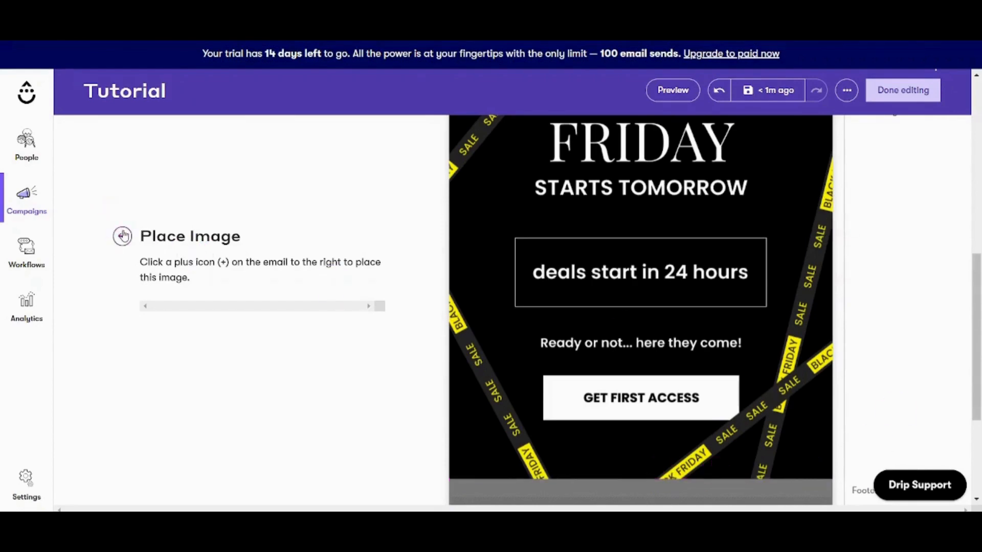
{"action": "left_click", "coordinate": [122, 236]}
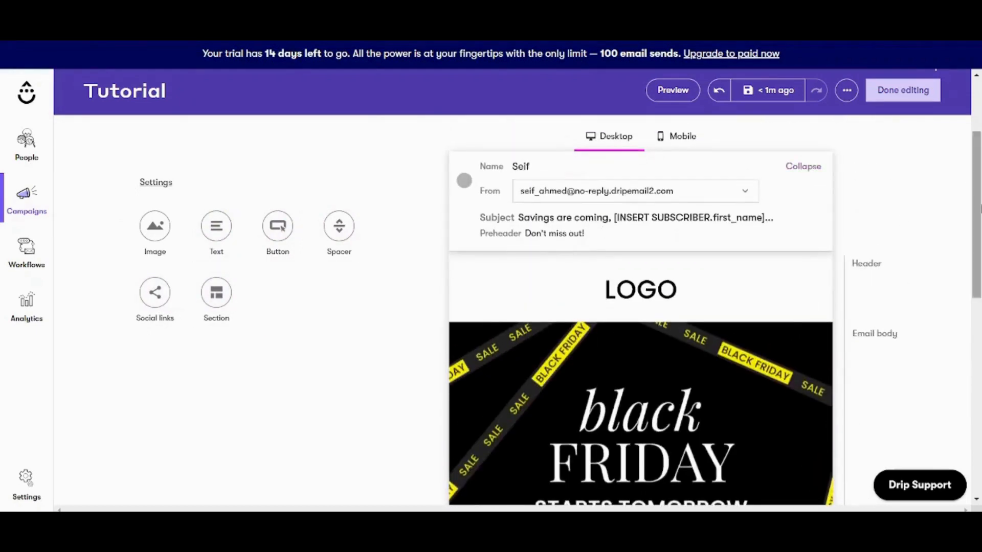
{"action": "scroll", "scroll_direction": "down", "scroll_amount": 3}
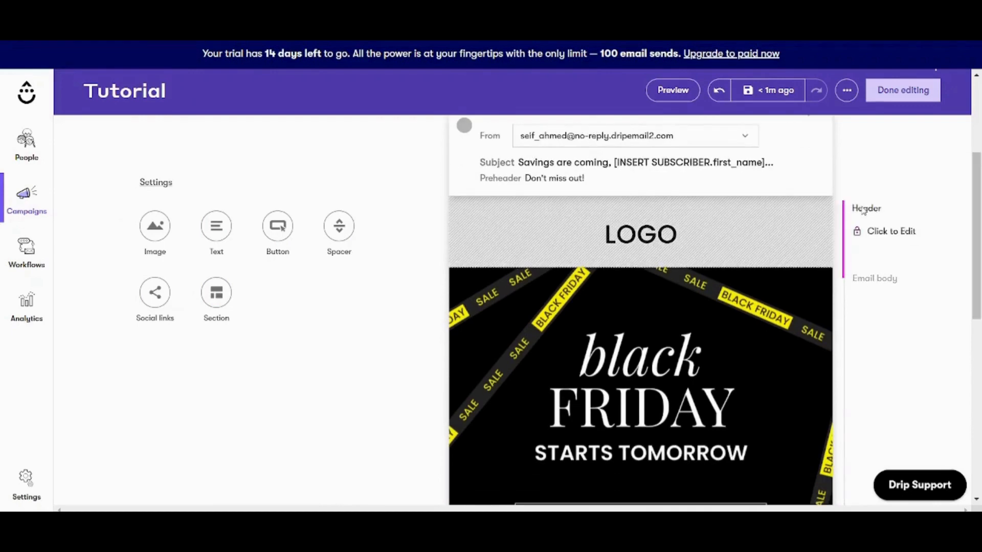
Edit the email header and view its background settings without changing them.
{"action": "left_click", "coordinate": [890, 231]}
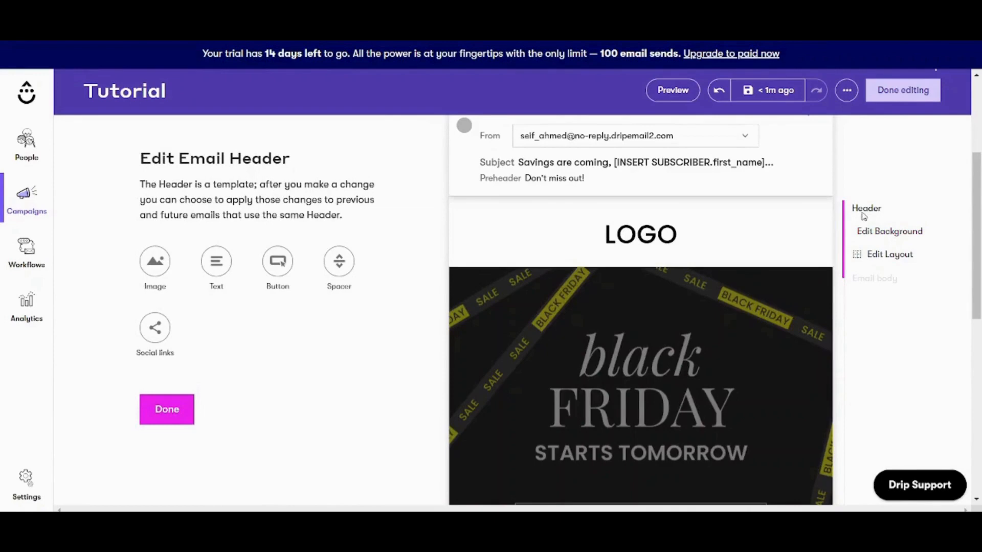
{"action": "mouse_move", "coordinate": [873, 218]}
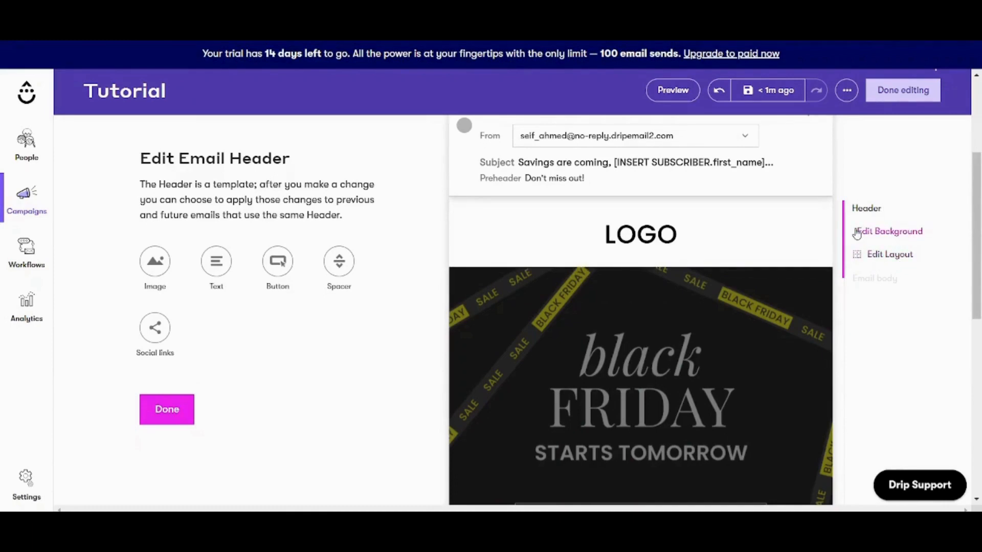
{"action": "left_click", "coordinate": [888, 231]}
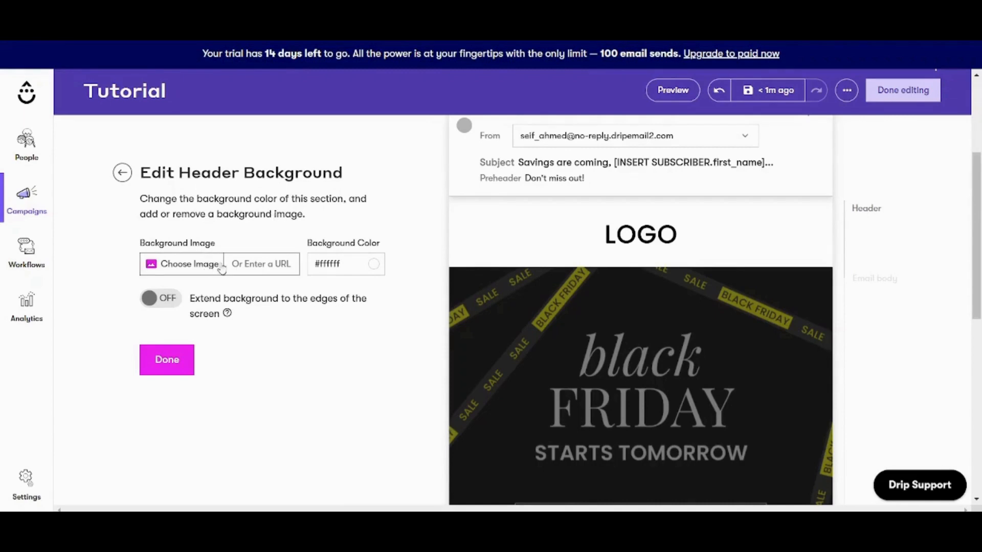
{"action": "mouse_move", "coordinate": [104, 287]}
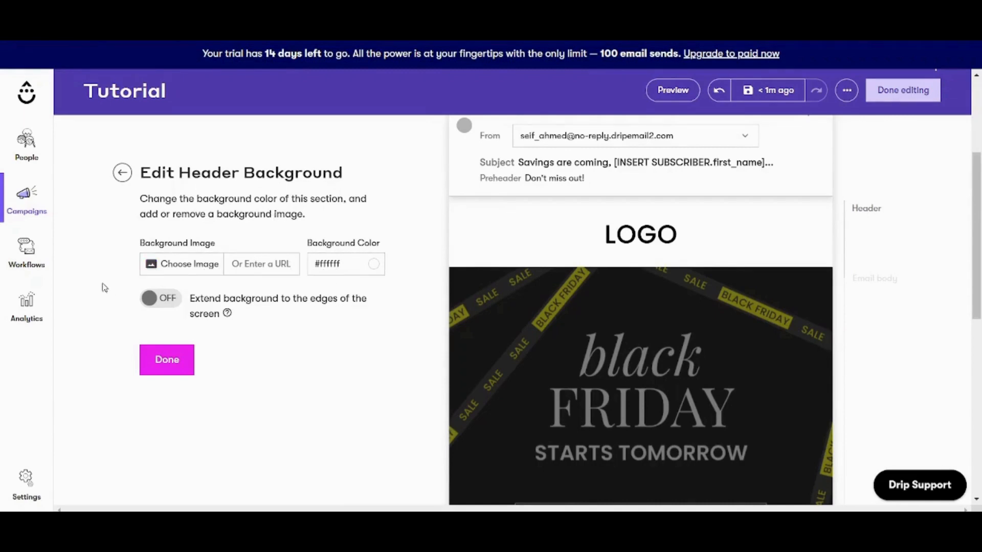
{"action": "left_click", "coordinate": [122, 173]}
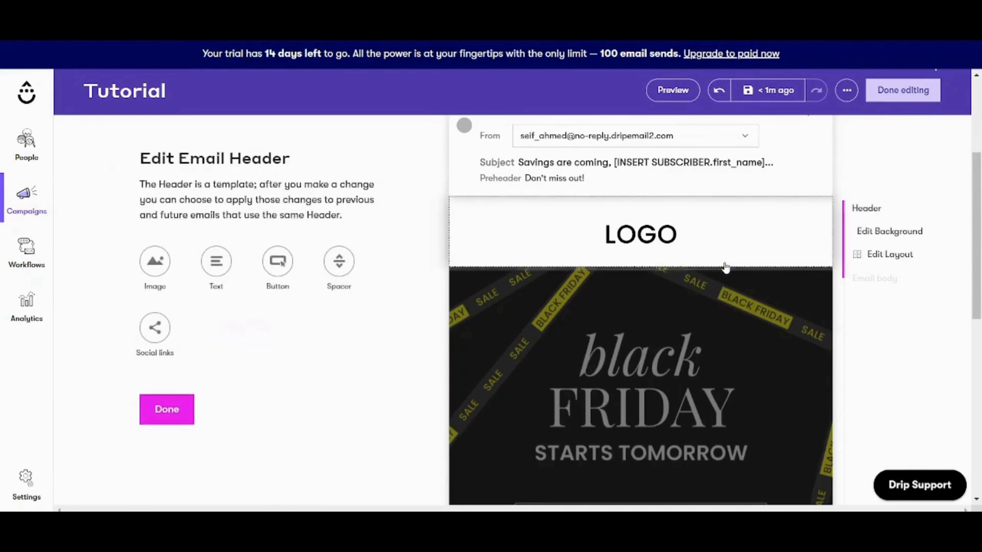
View the header's layout spacing settings and leave them unchanged.
{"action": "left_click", "coordinate": [889, 254]}
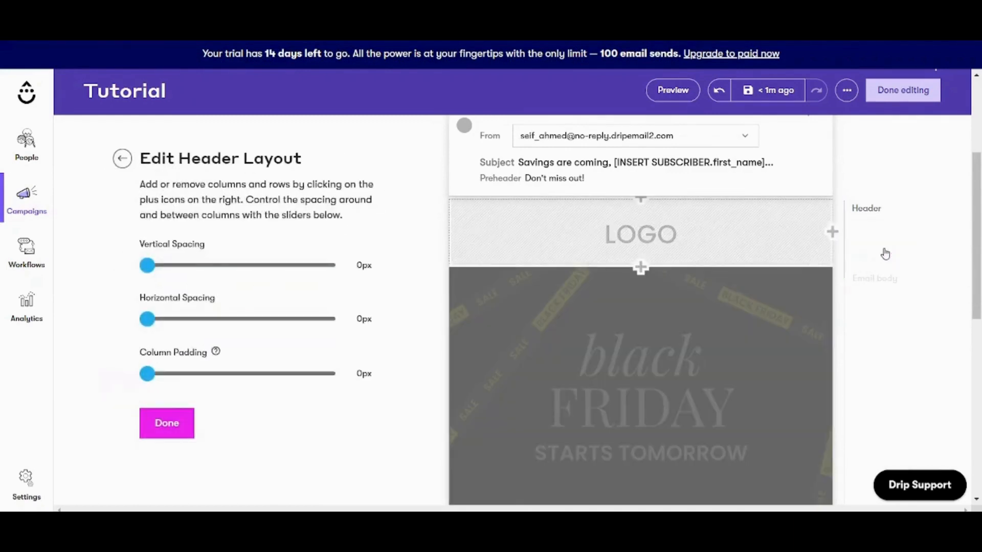
{"action": "mouse_move", "coordinate": [163, 255]}
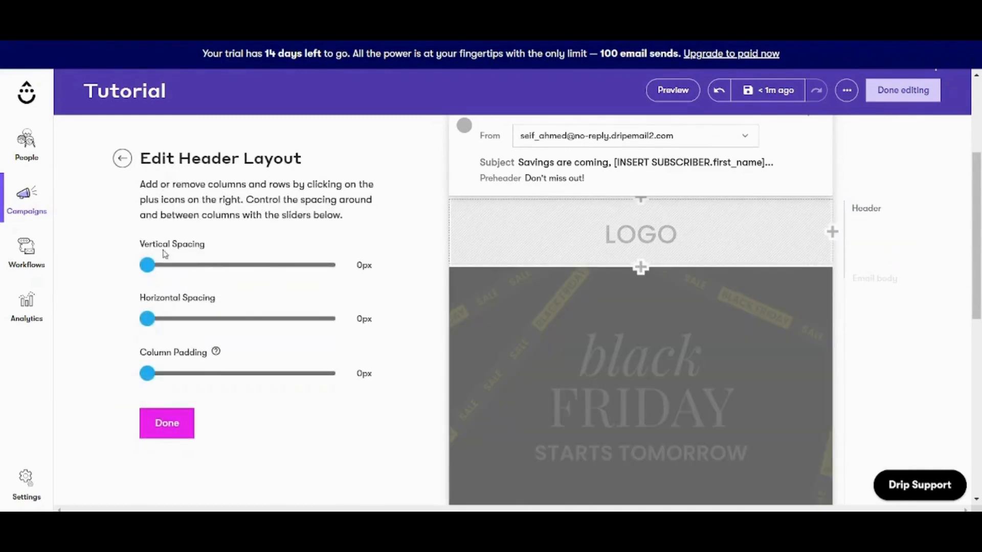
{"action": "mouse_move", "coordinate": [148, 250]}
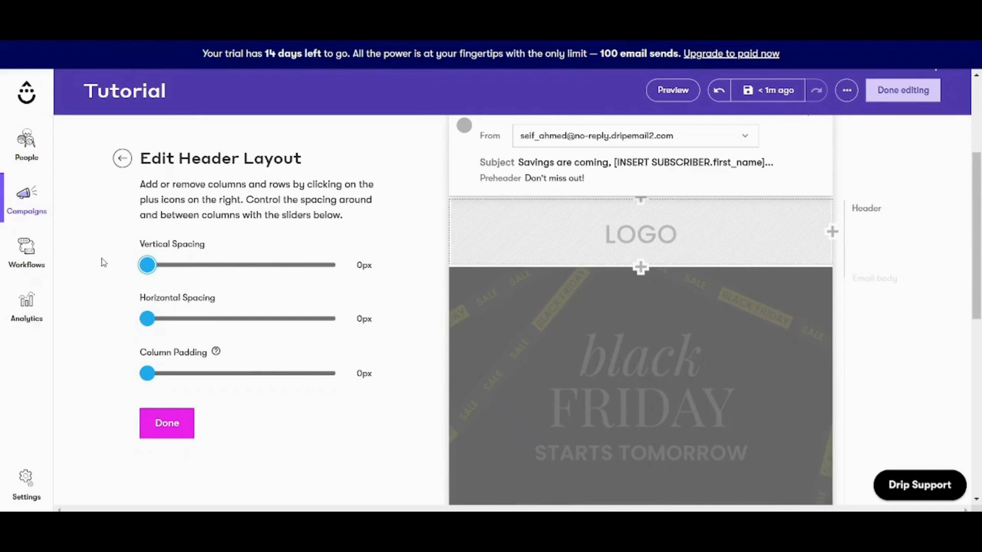
{"action": "mouse_move", "coordinate": [103, 263]}
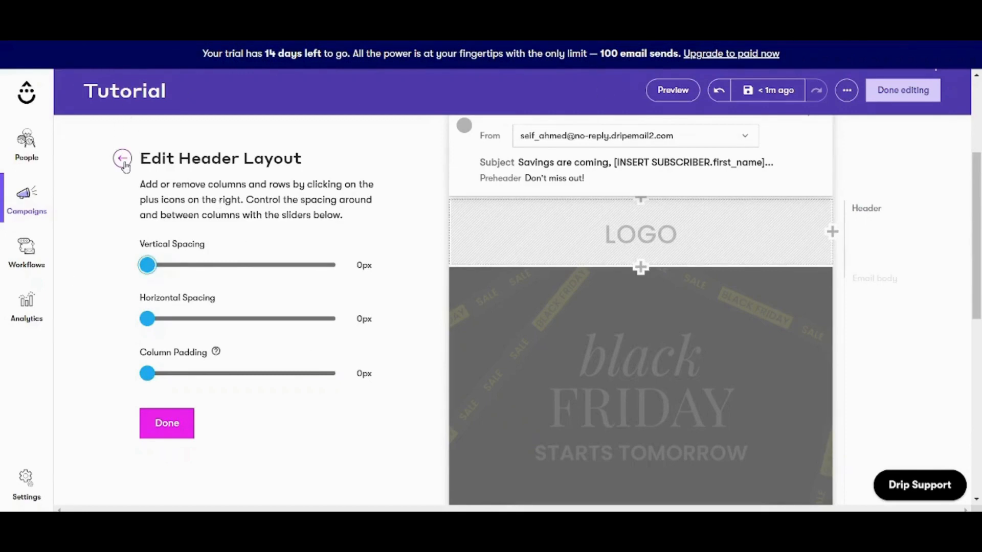
{"action": "left_click", "coordinate": [122, 158]}
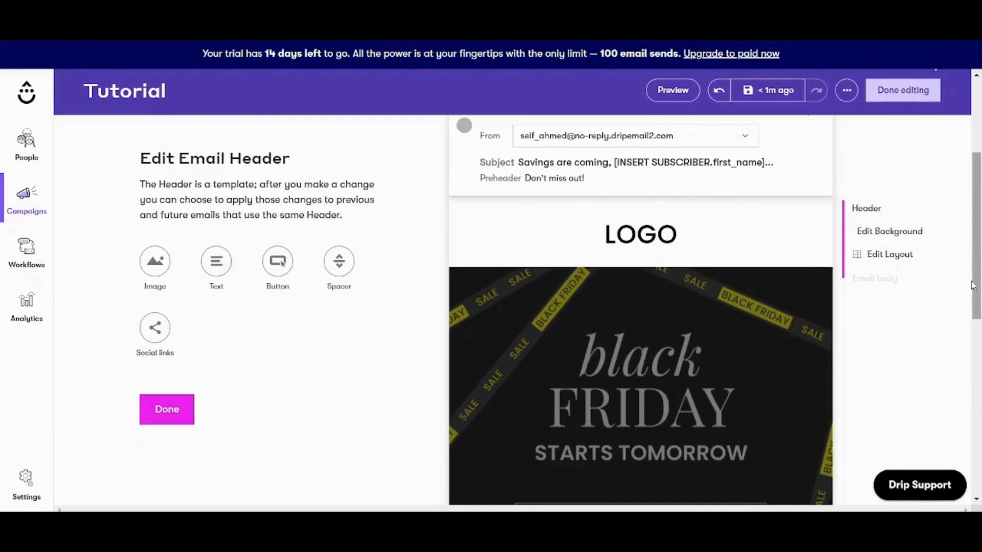
{"action": "scroll", "scroll_direction": "down", "scroll_amount": 3}
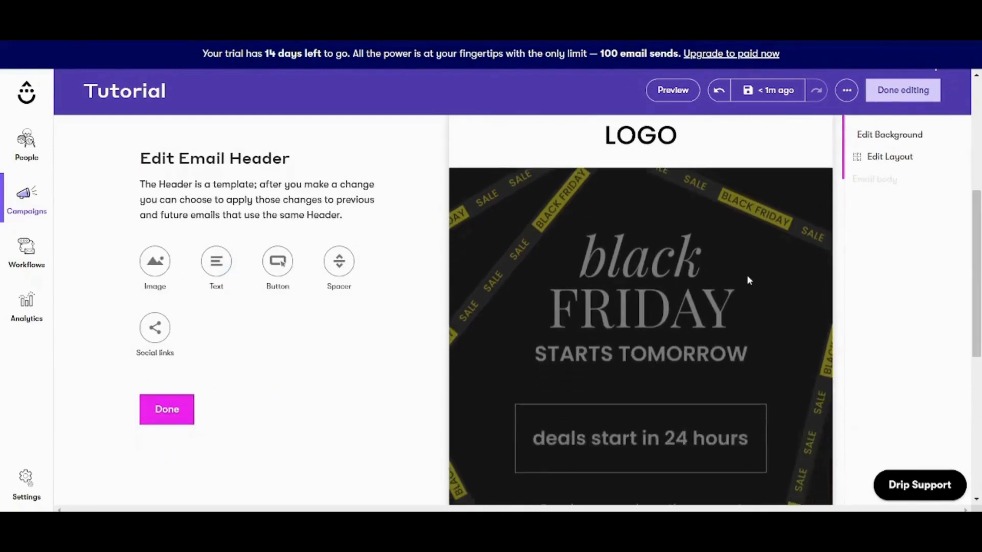
{"action": "mouse_move", "coordinate": [645, 204]}
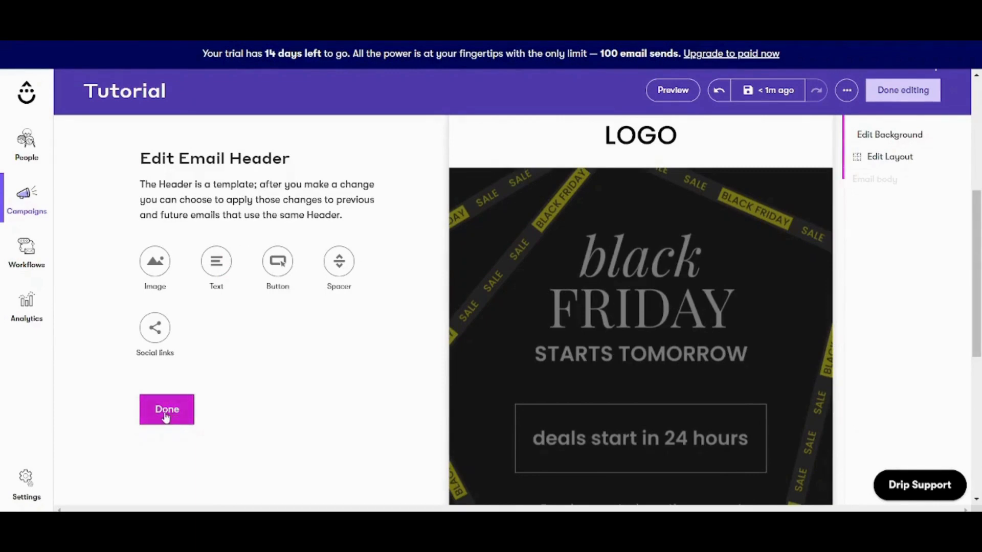
Finish header editing, view the Black Friday image's settings, and scroll to the footer.
{"action": "left_click", "coordinate": [166, 409]}
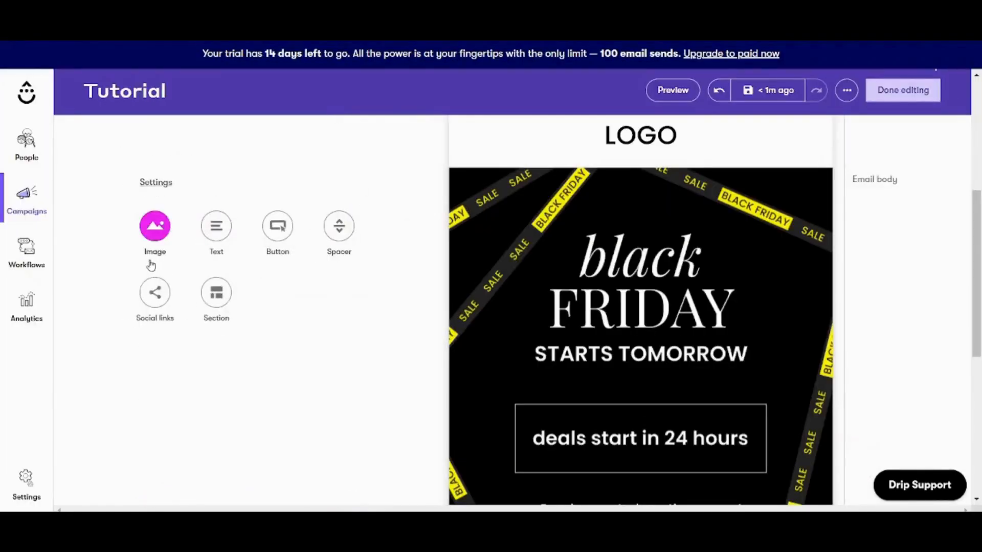
{"action": "left_click", "coordinate": [154, 226]}
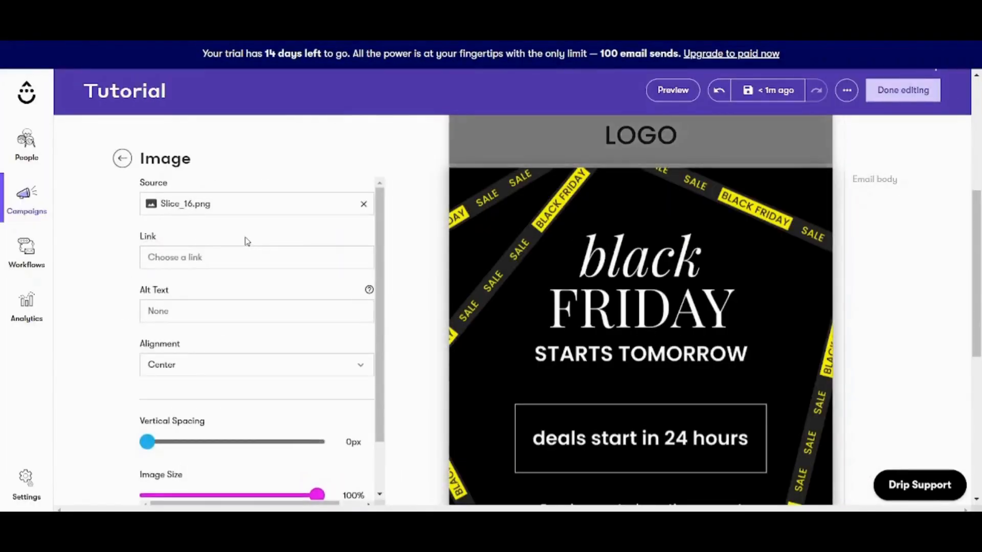
{"action": "mouse_move", "coordinate": [300, 232]}
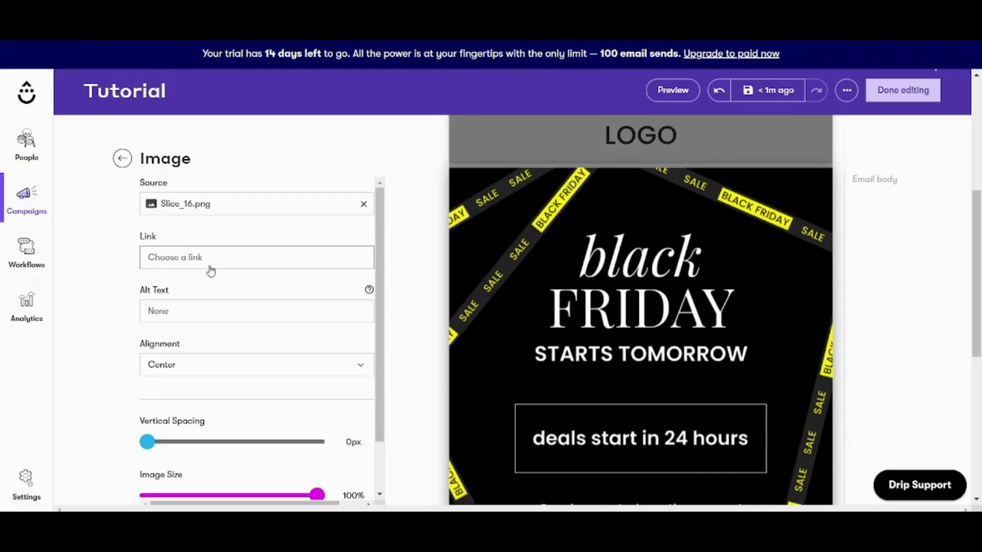
{"action": "mouse_move", "coordinate": [230, 387]}
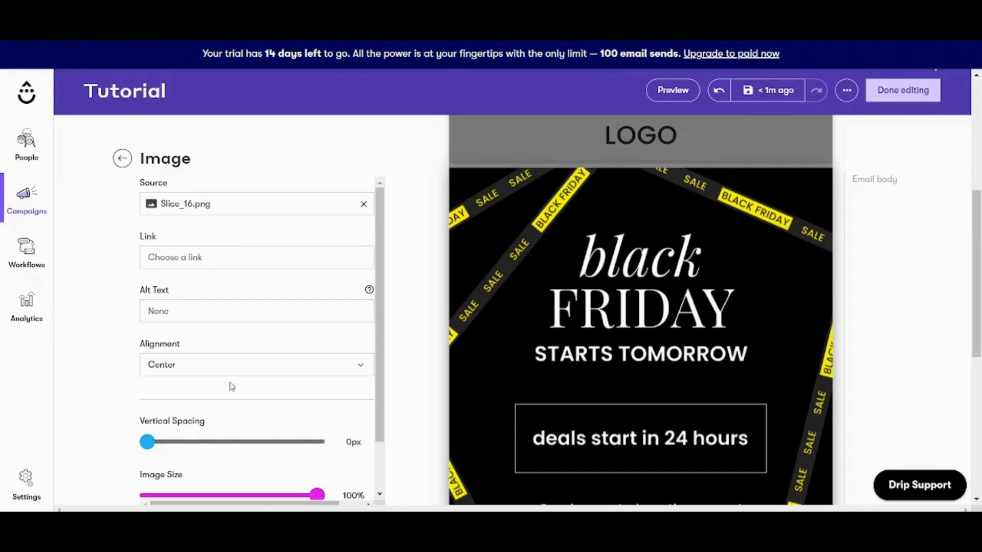
{"action": "scroll", "scroll_direction": "down", "scroll_amount": 3}
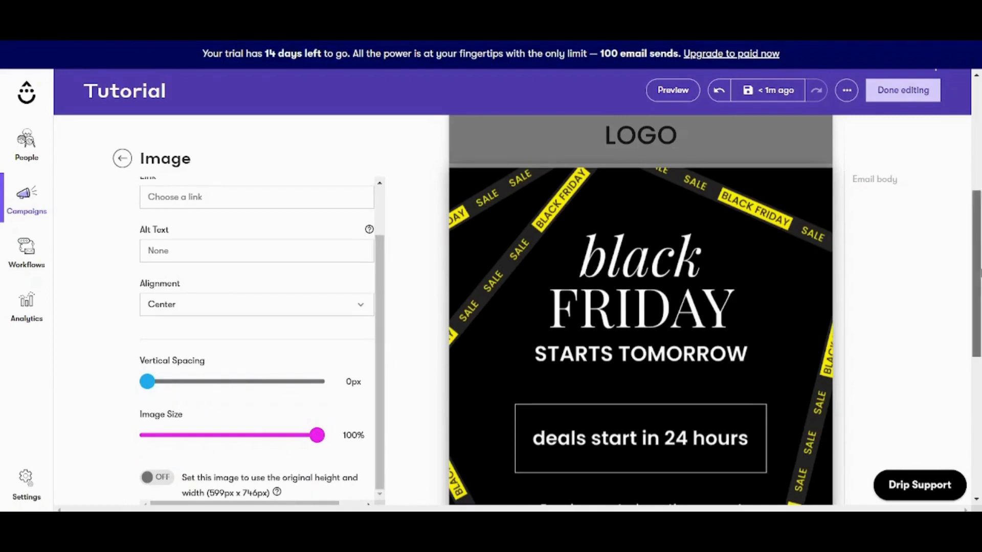
{"action": "scroll", "scroll_direction": "down", "scroll_amount": 3}
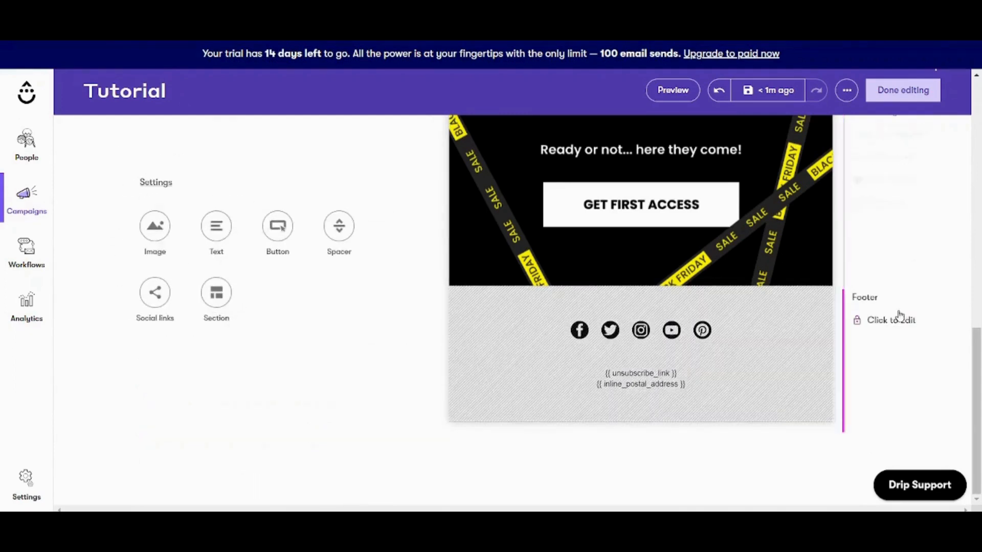
{"action": "left_click", "coordinate": [891, 320]}
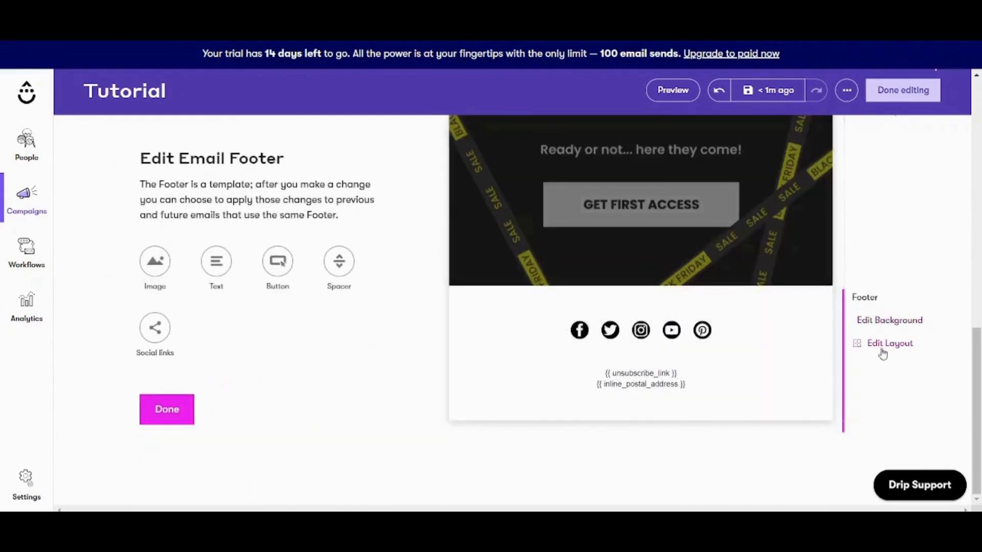
{"action": "mouse_move", "coordinate": [888, 320]}
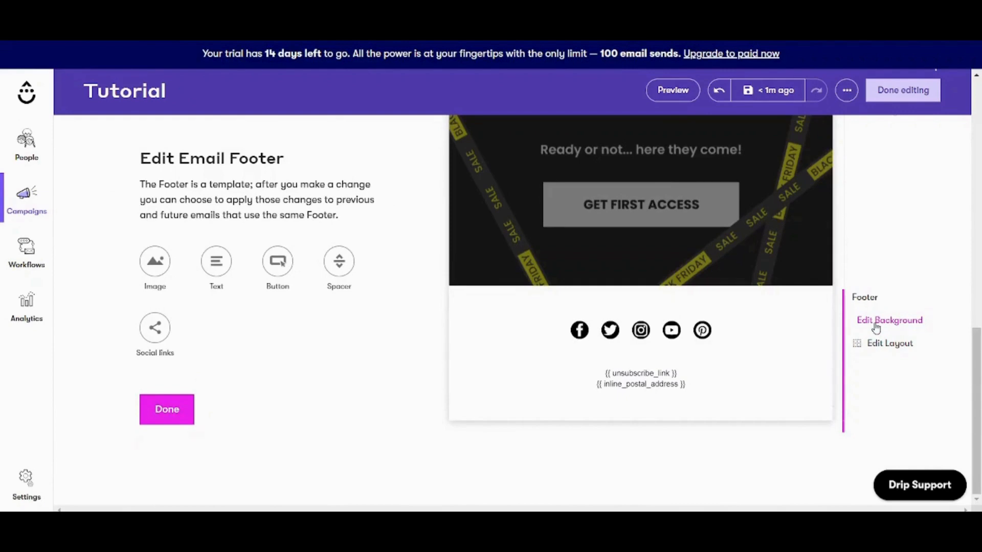
{"action": "mouse_move", "coordinate": [599, 311]}
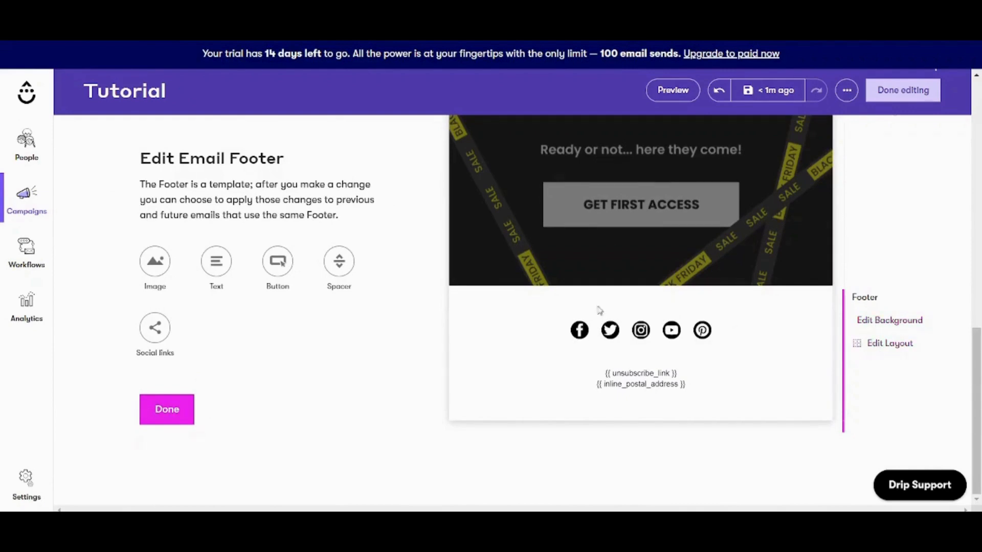
{"action": "left_click", "coordinate": [640, 330]}
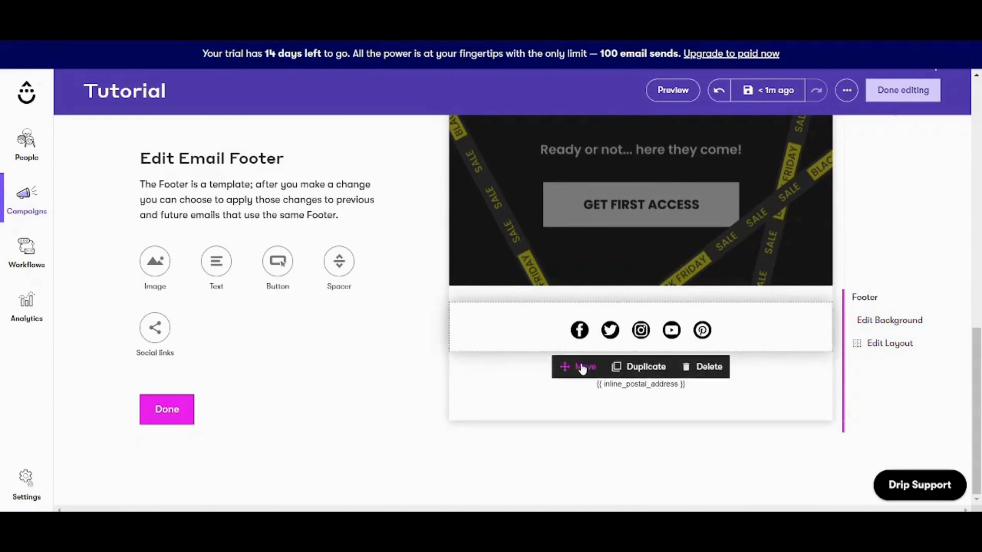
{"action": "mouse_move", "coordinate": [708, 368]}
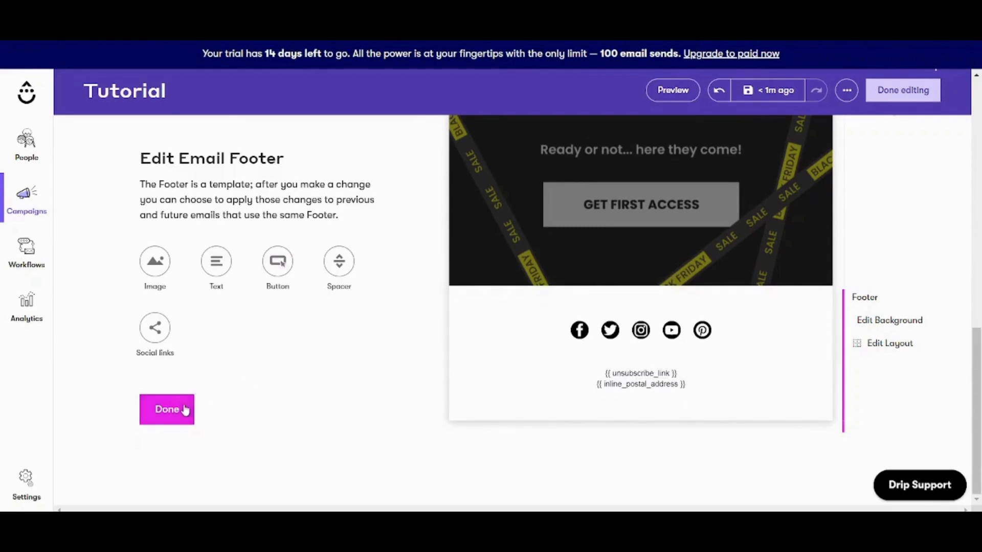
{"action": "left_click", "coordinate": [166, 409]}
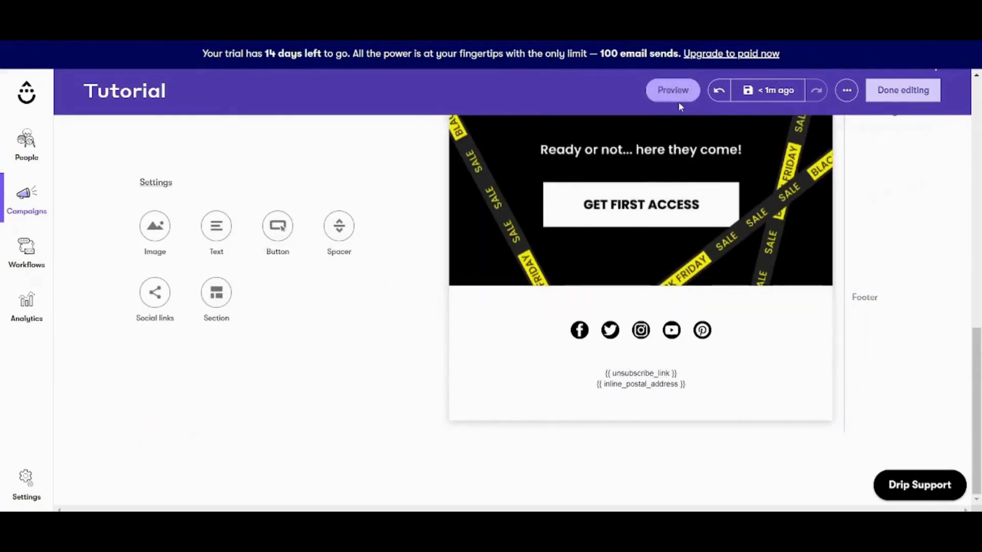
Preview the email at phone and desktop widths, then return to the editor.
{"action": "left_click", "coordinate": [672, 90]}
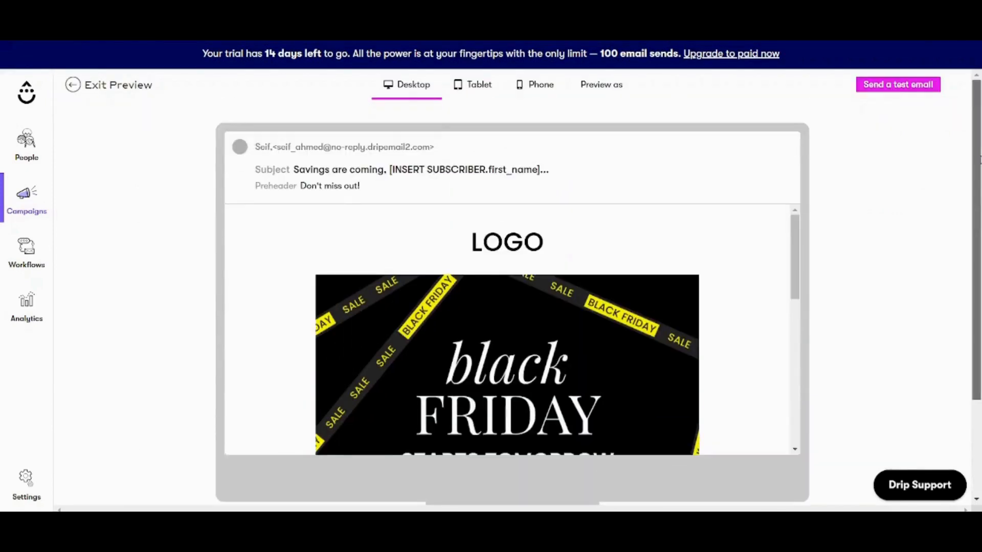
{"action": "scroll", "scroll_direction": "down", "scroll_amount": 3}
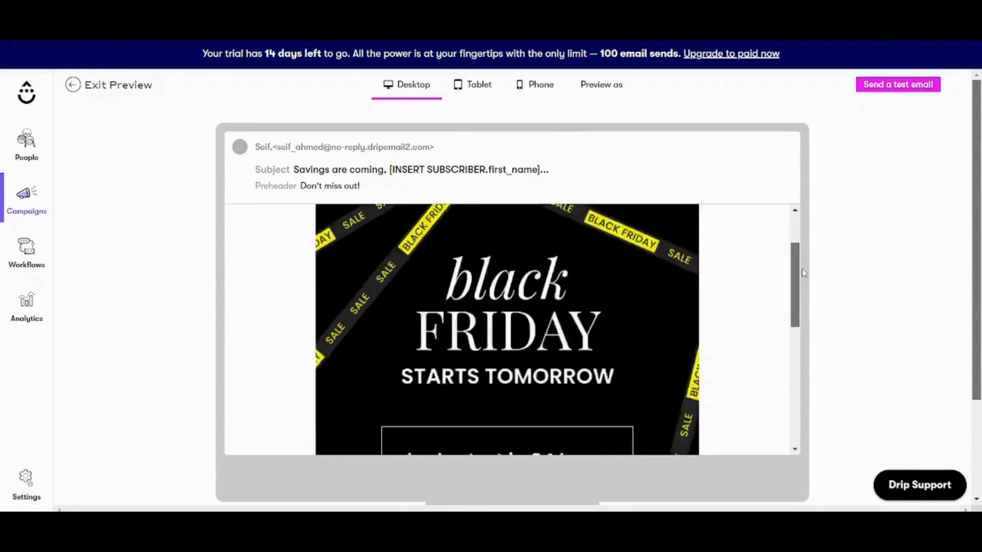
{"action": "scroll", "scroll_direction": "up", "scroll_amount": 3}
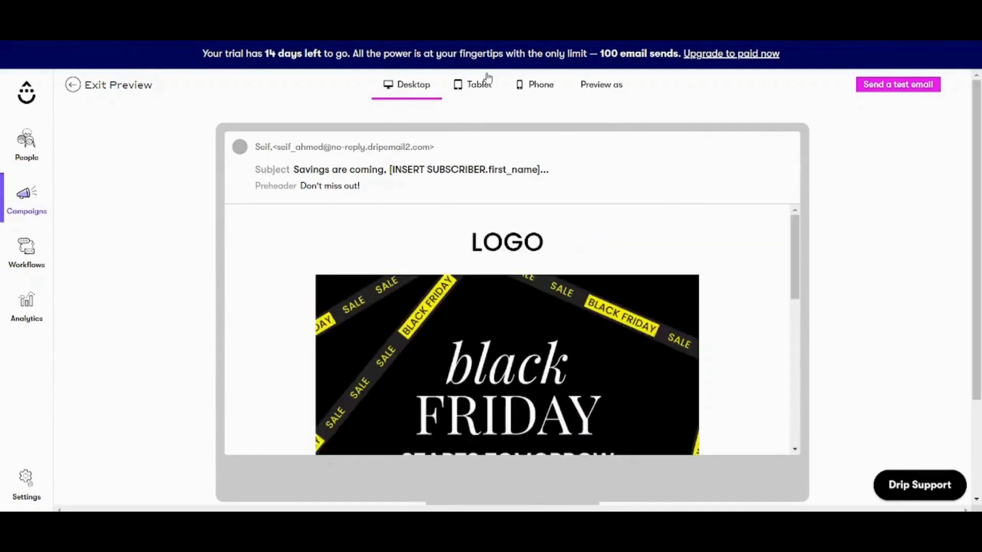
{"action": "left_click", "coordinate": [534, 85]}
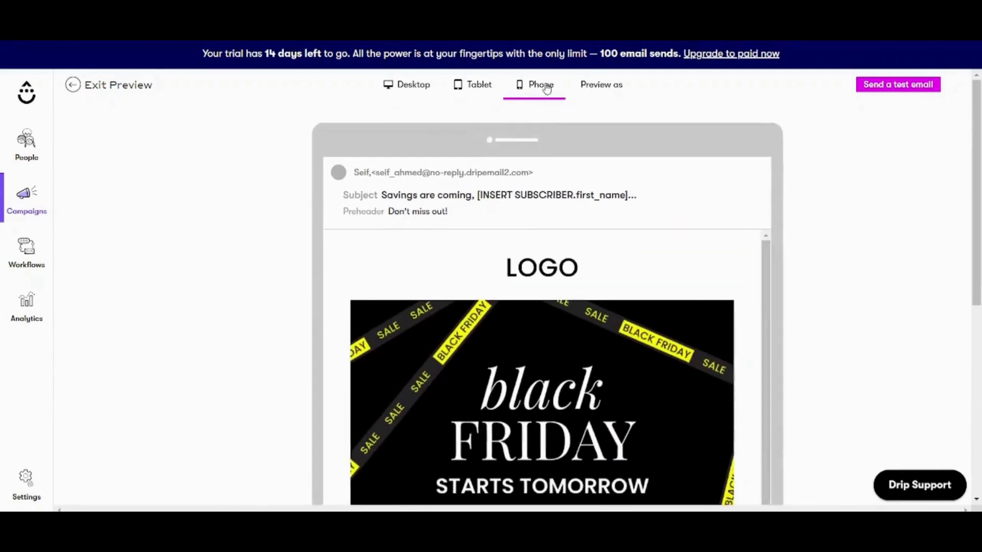
{"action": "left_click", "coordinate": [413, 85]}
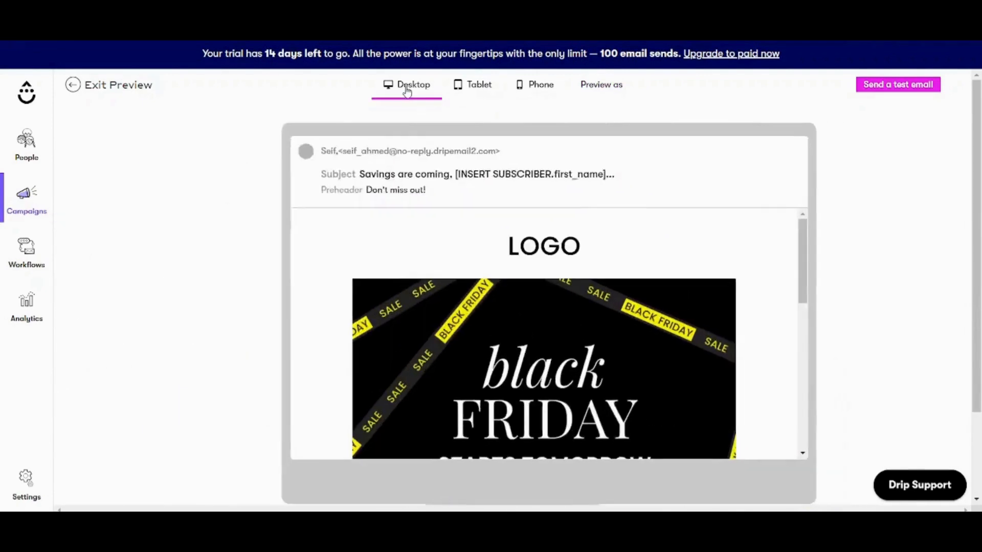
{"action": "left_click", "coordinate": [118, 85]}
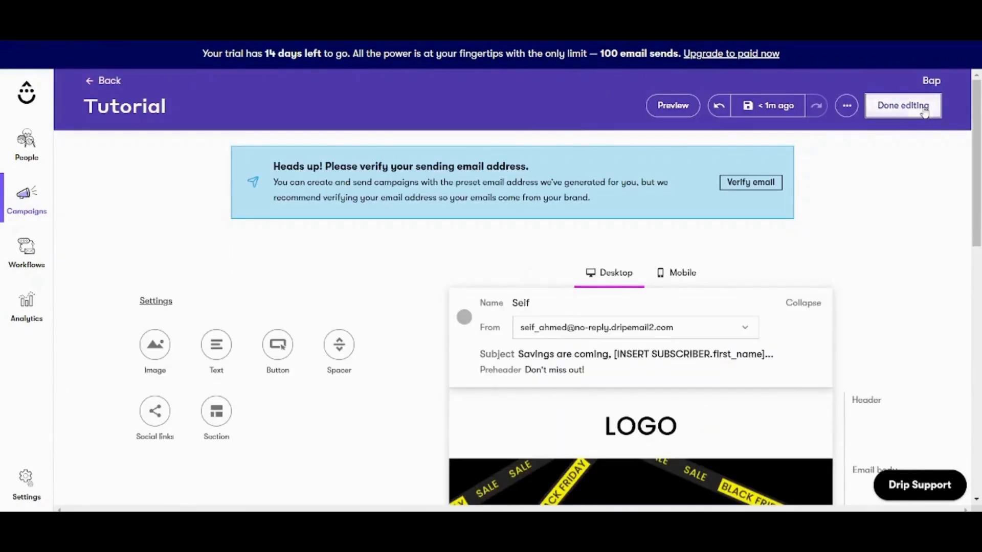
Finish editing and save the Email design step on the Tutorial campaign overview.
{"action": "left_click", "coordinate": [902, 106]}
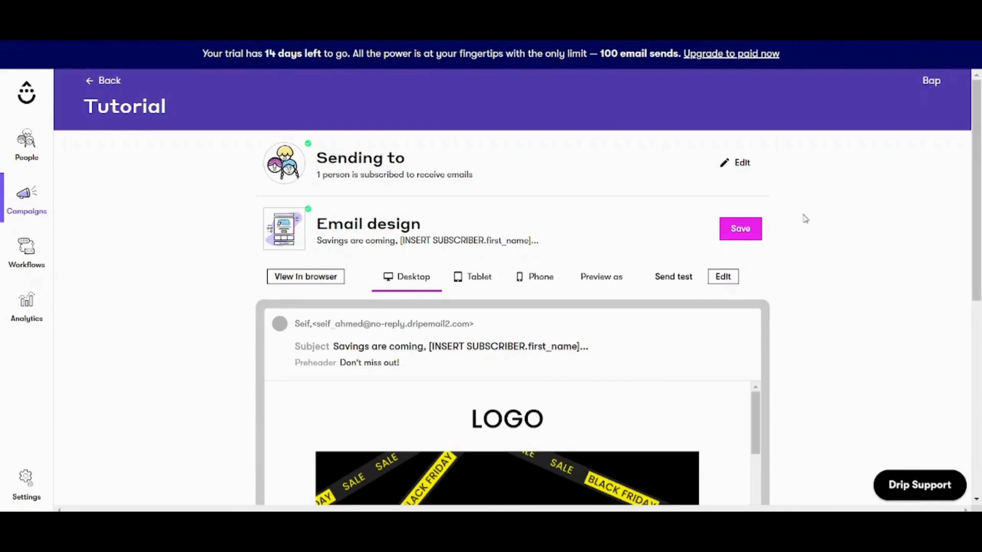
{"action": "scroll", "scroll_direction": "down", "scroll_amount": 3}
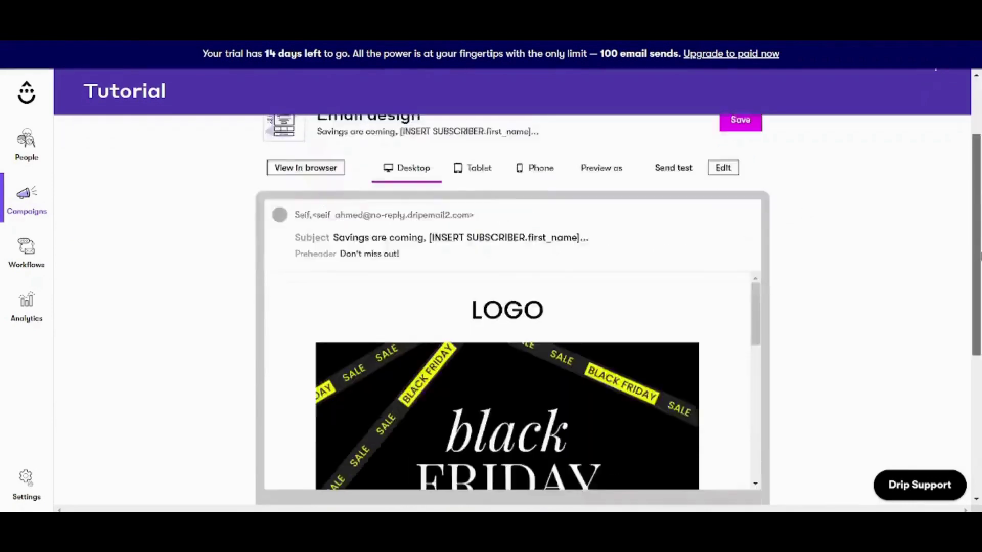
{"action": "scroll", "scroll_direction": "down", "scroll_amount": 3}
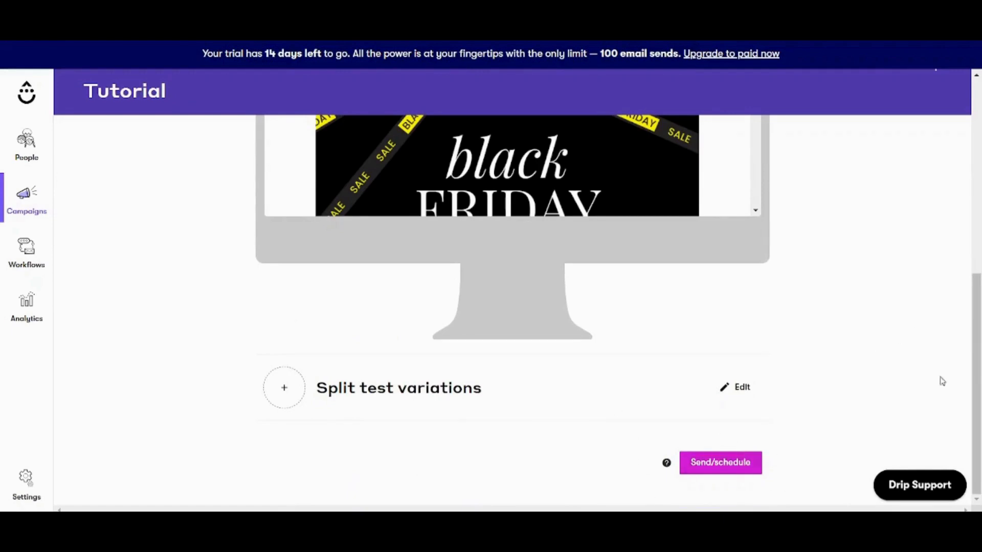
{"action": "scroll", "scroll_direction": "up", "scroll_amount": 3}
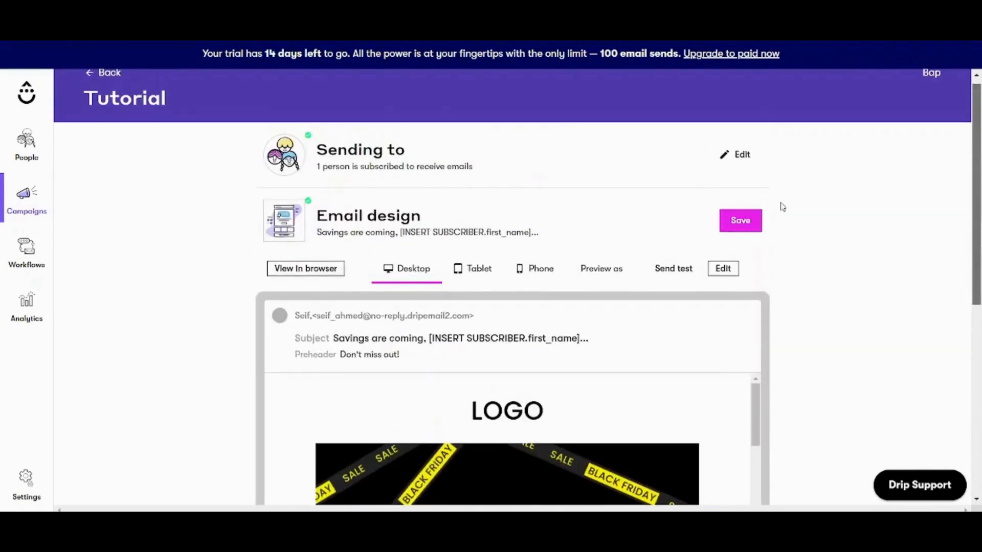
{"action": "left_click", "coordinate": [739, 221]}
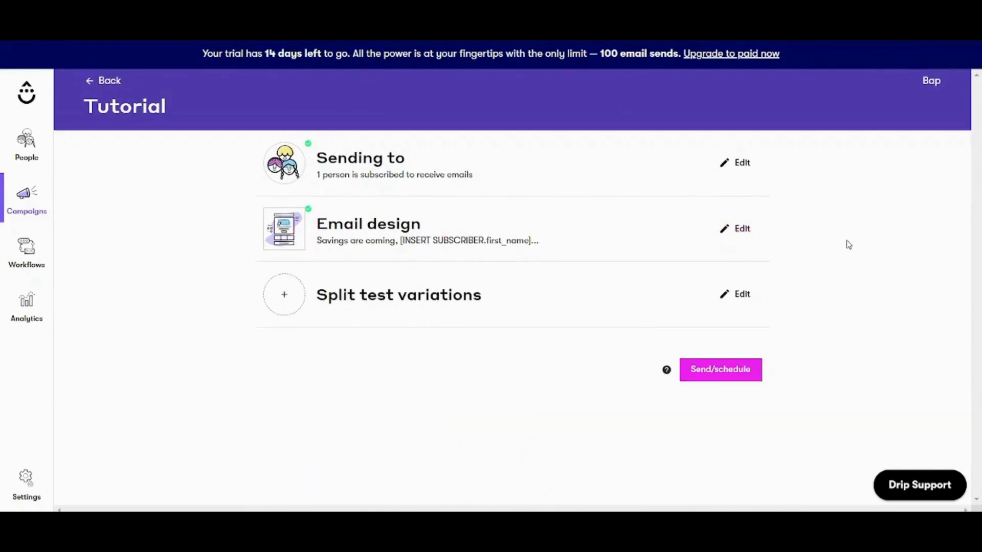
{"action": "mouse_move", "coordinate": [527, 116]}
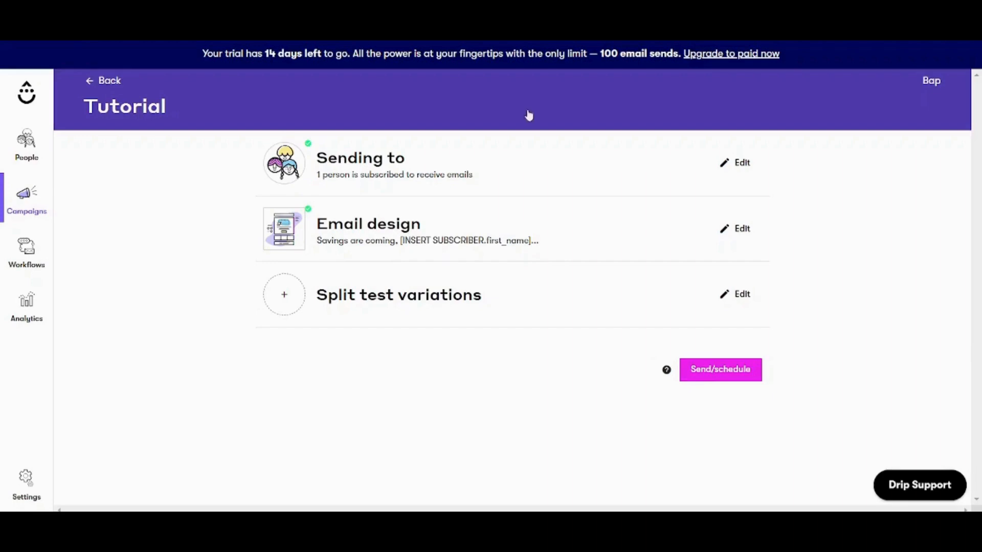
{"action": "mouse_move", "coordinate": [26, 201]}
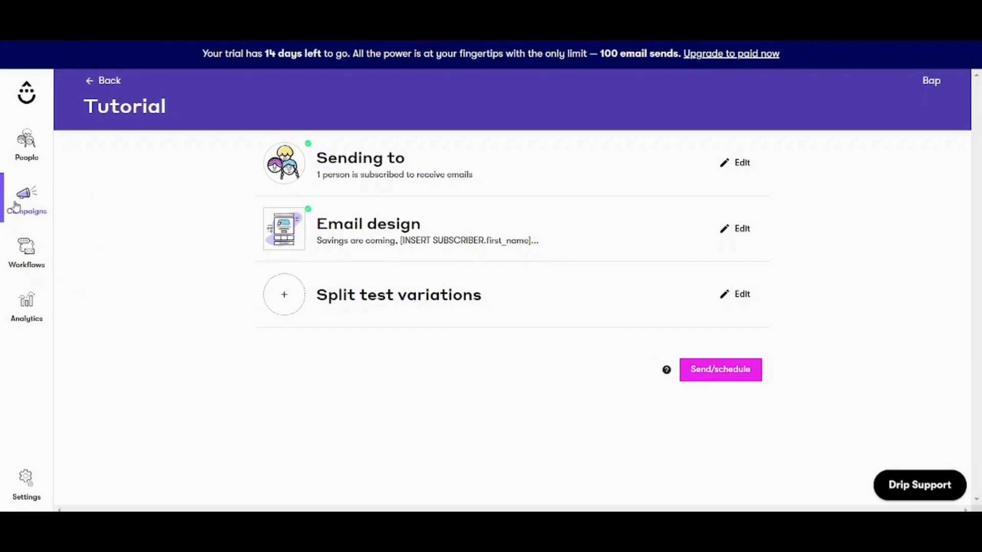
Check Tutorial appears as a draft in Single emails, then go to Workflows.
{"action": "left_click", "coordinate": [27, 197]}
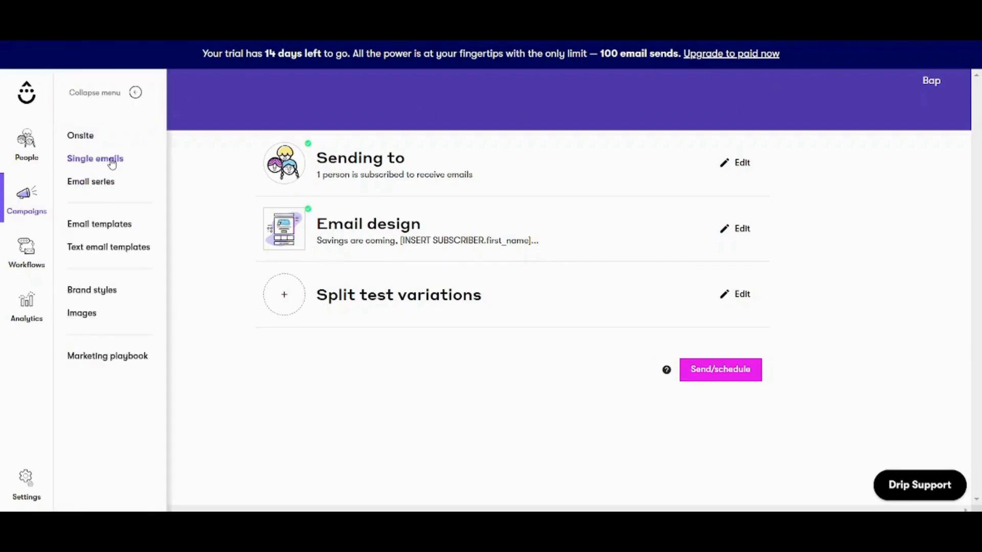
{"action": "left_click", "coordinate": [95, 158]}
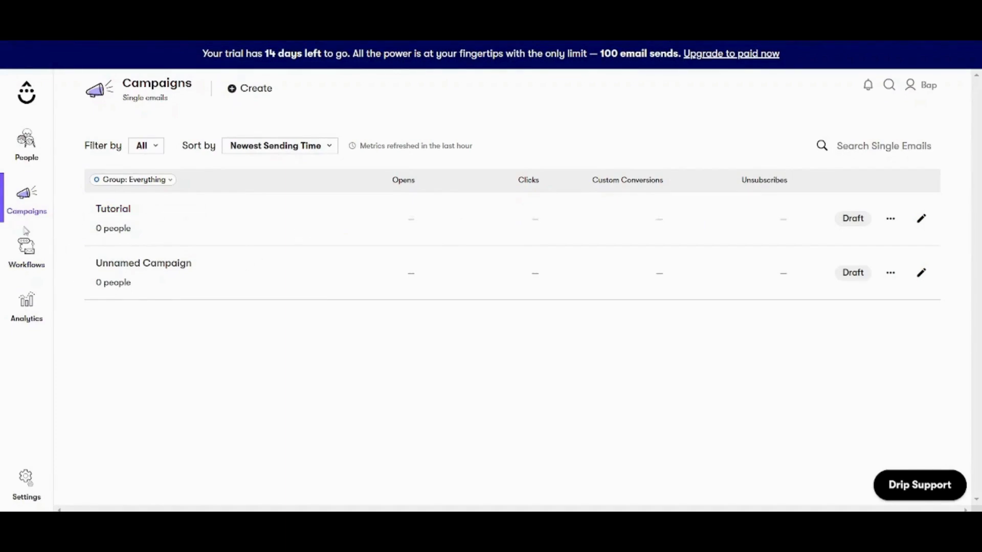
{"action": "left_click", "coordinate": [27, 251]}
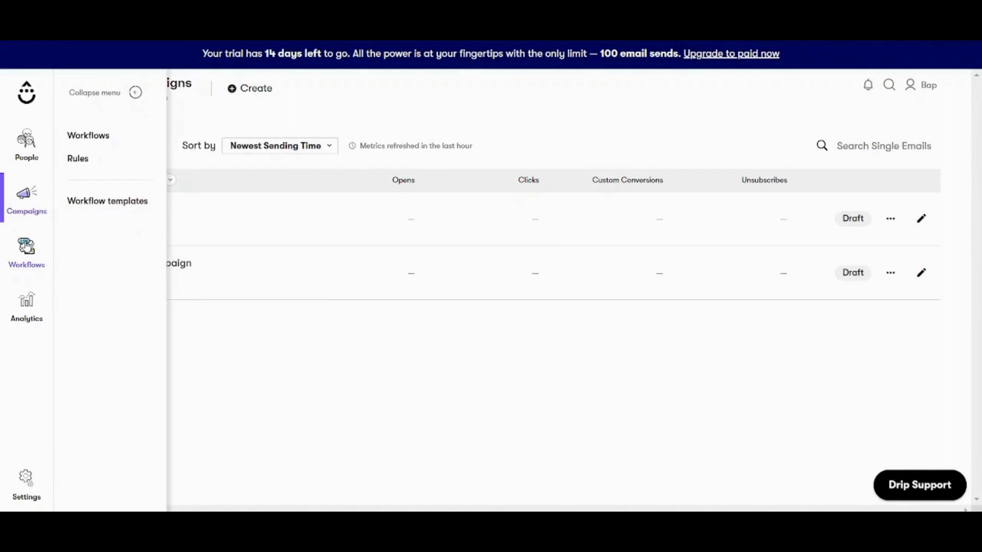
{"action": "mouse_move", "coordinate": [88, 135]}
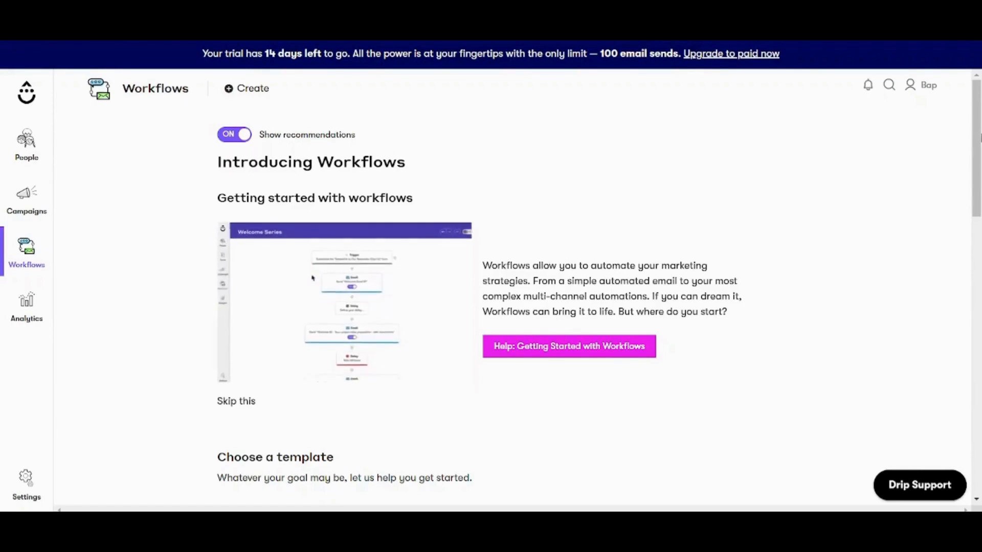
{"action": "scroll", "scroll_direction": "down", "scroll_amount": 3}
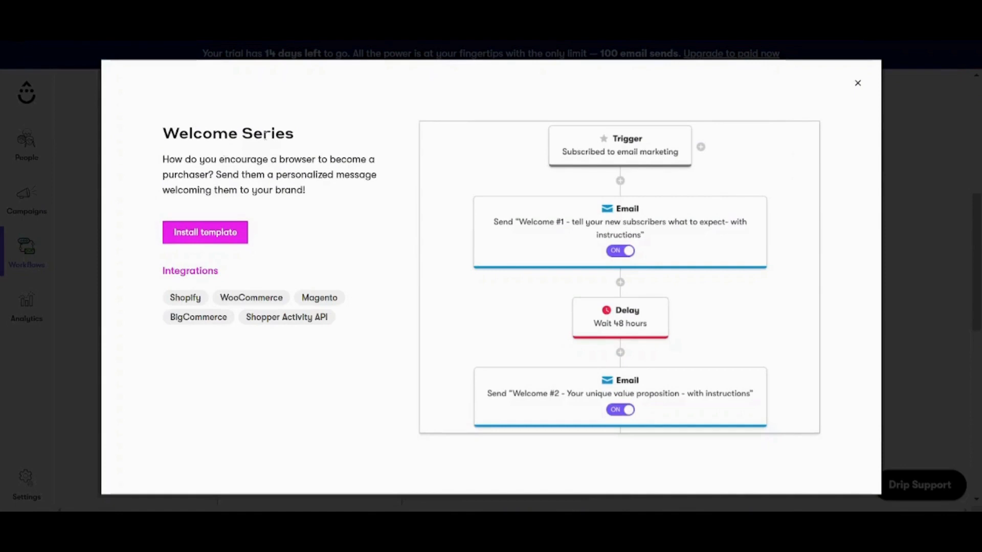
{"action": "mouse_move", "coordinate": [631, 144]}
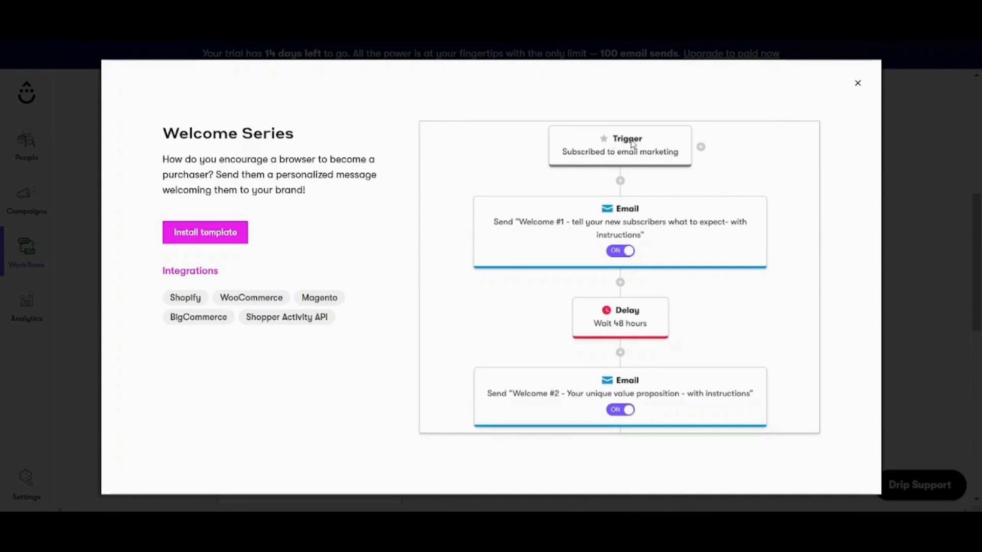
{"action": "mouse_move", "coordinate": [588, 162]}
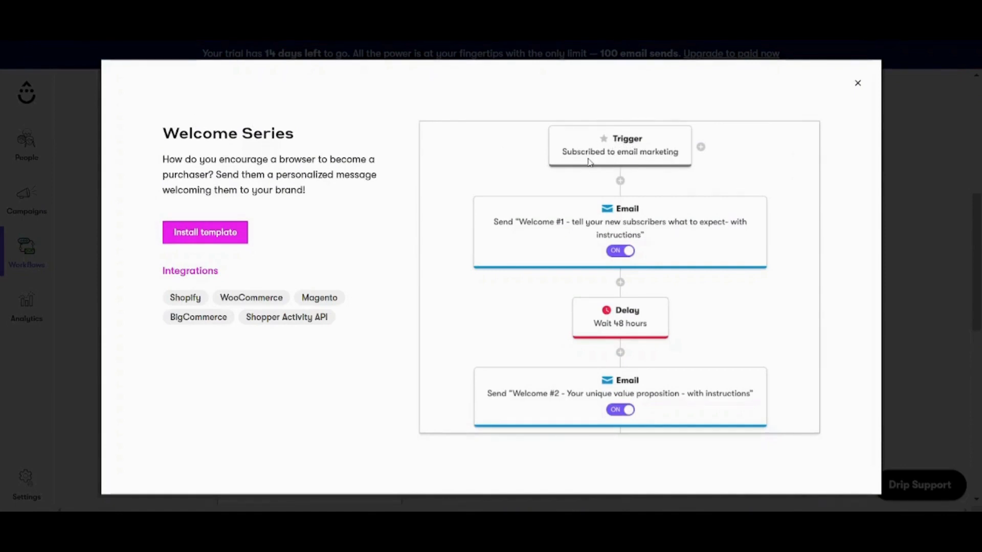
{"action": "mouse_move", "coordinate": [663, 156]}
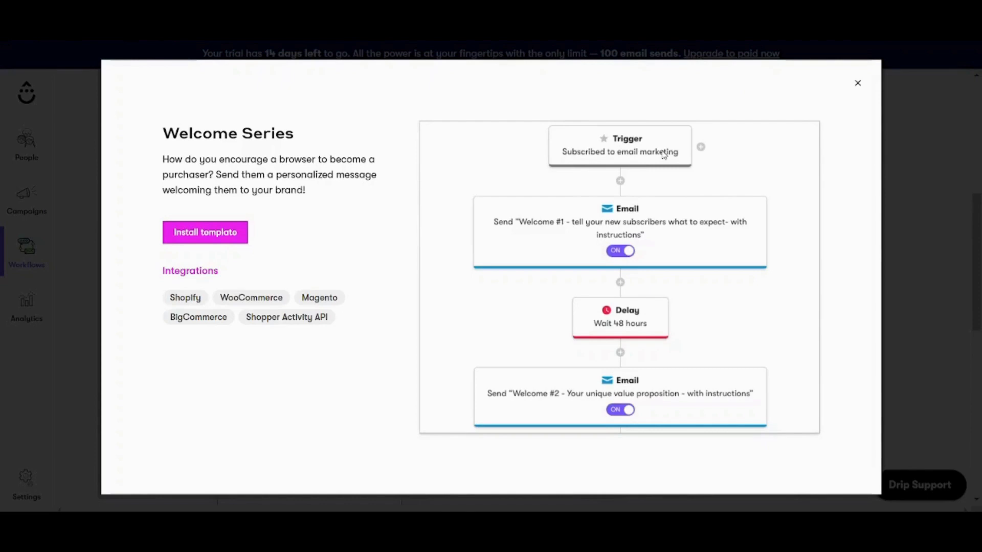
{"action": "mouse_move", "coordinate": [617, 188]}
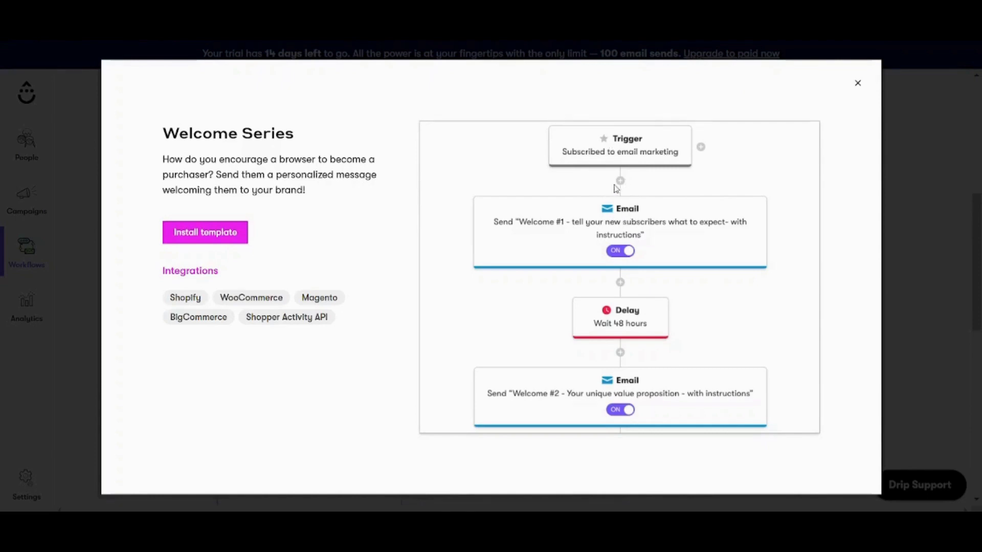
{"action": "mouse_move", "coordinate": [566, 246]}
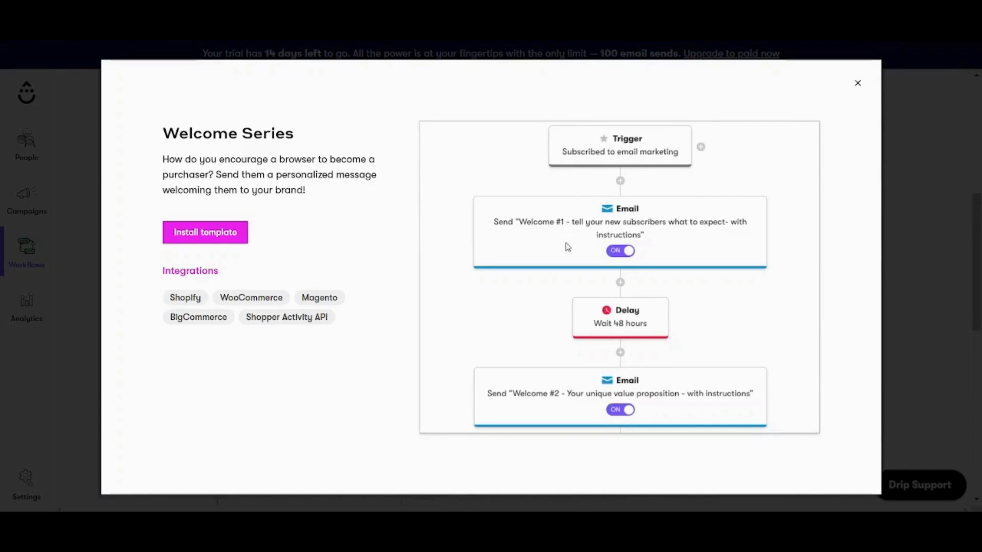
{"action": "mouse_move", "coordinate": [682, 255]}
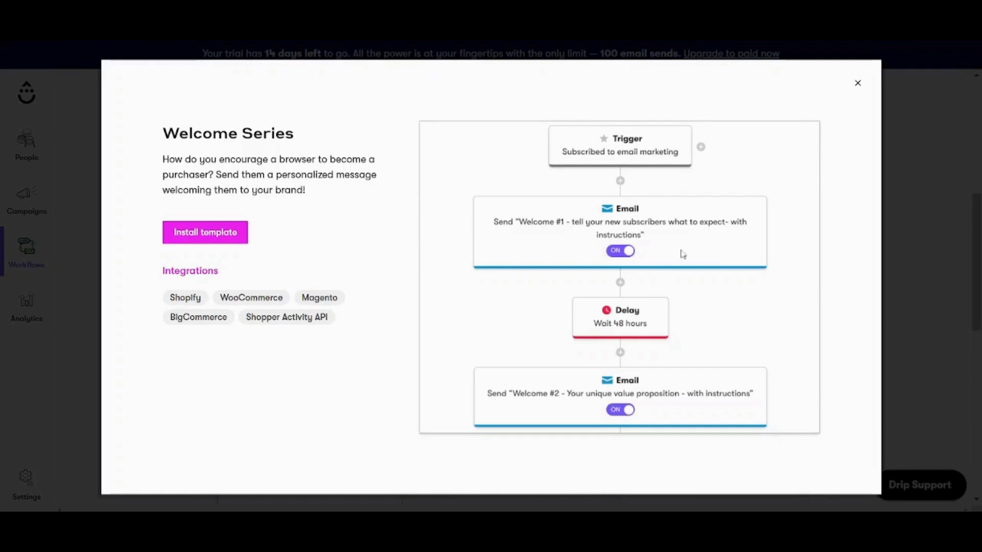
{"action": "mouse_move", "coordinate": [671, 308]}
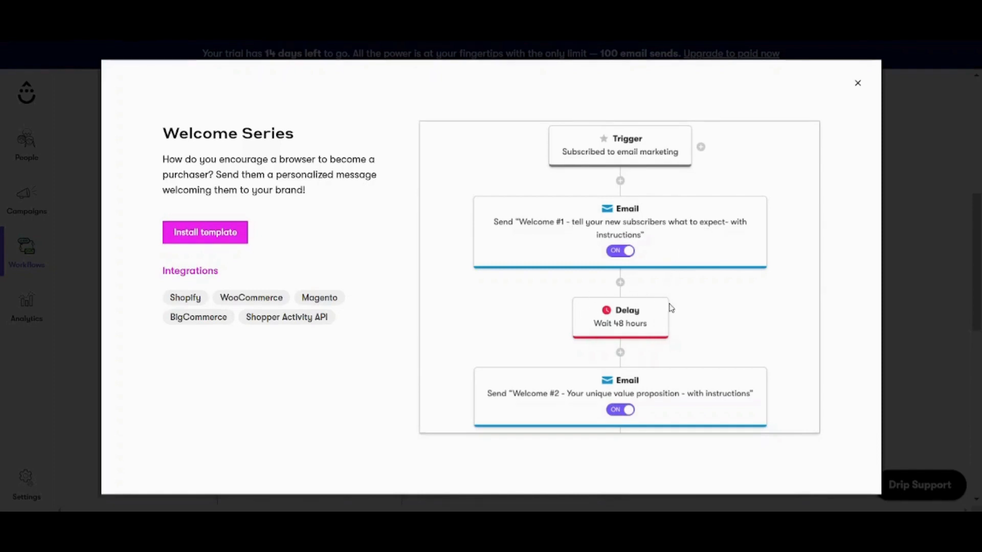
{"action": "mouse_move", "coordinate": [612, 369]}
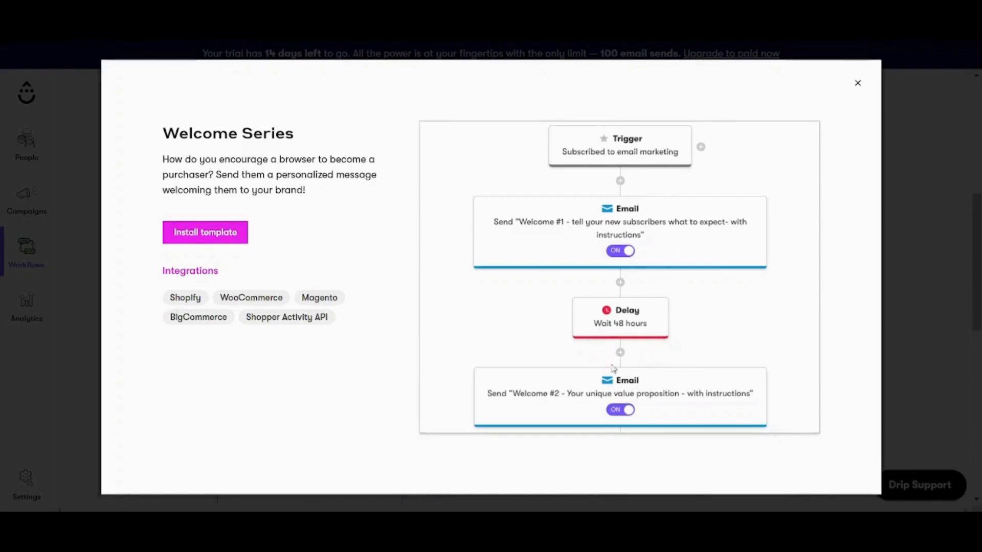
{"action": "mouse_move", "coordinate": [537, 413]}
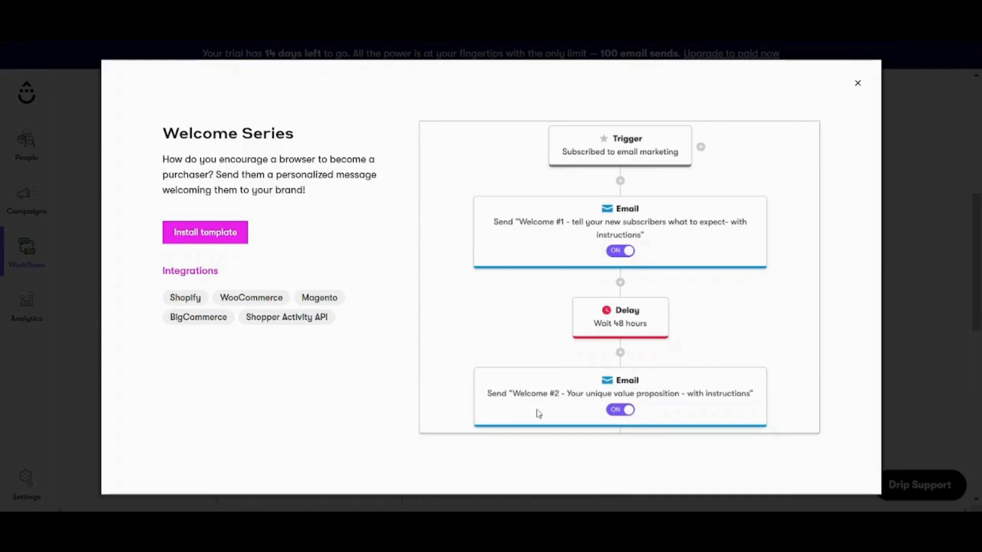
{"action": "mouse_move", "coordinate": [402, 279]}
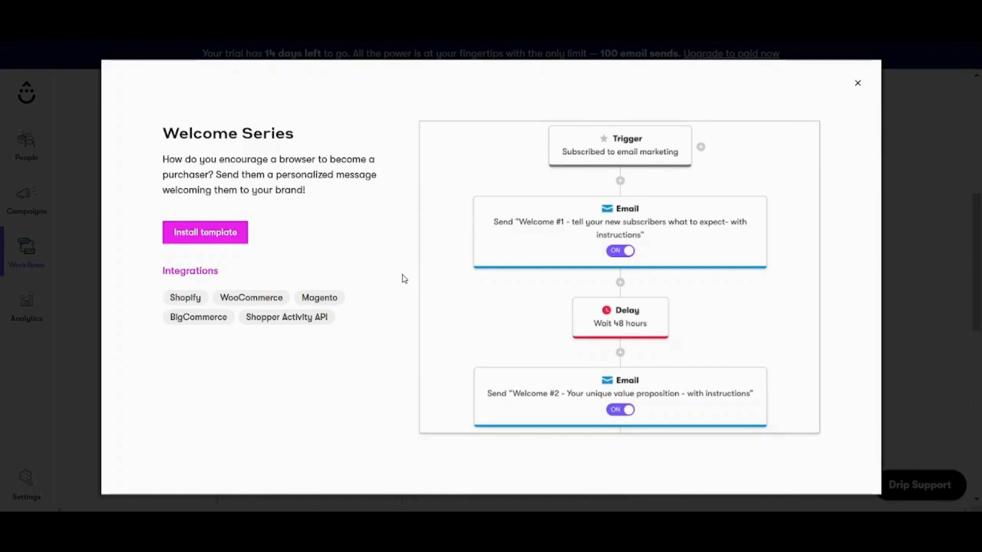
{"action": "mouse_move", "coordinate": [204, 233]}
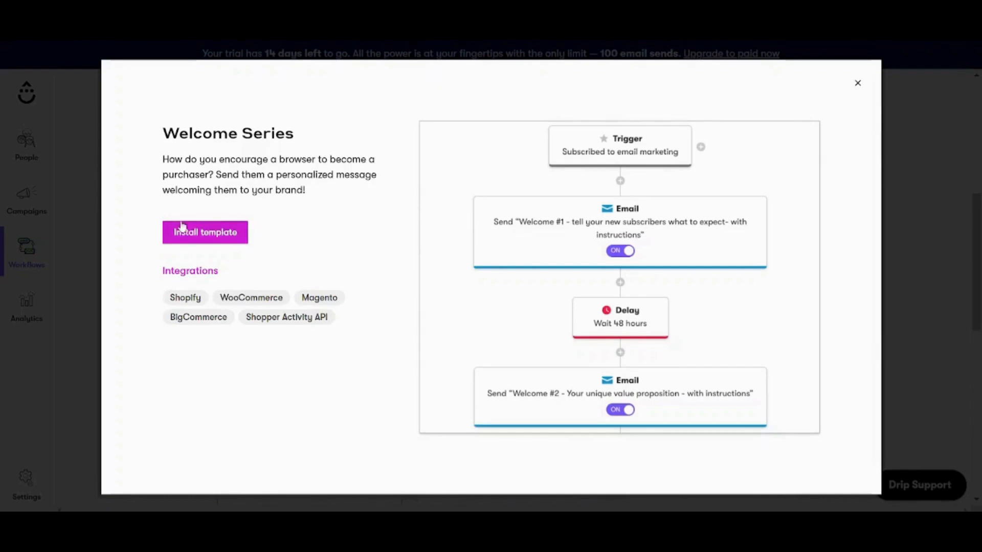
{"action": "mouse_move", "coordinate": [871, 88]}
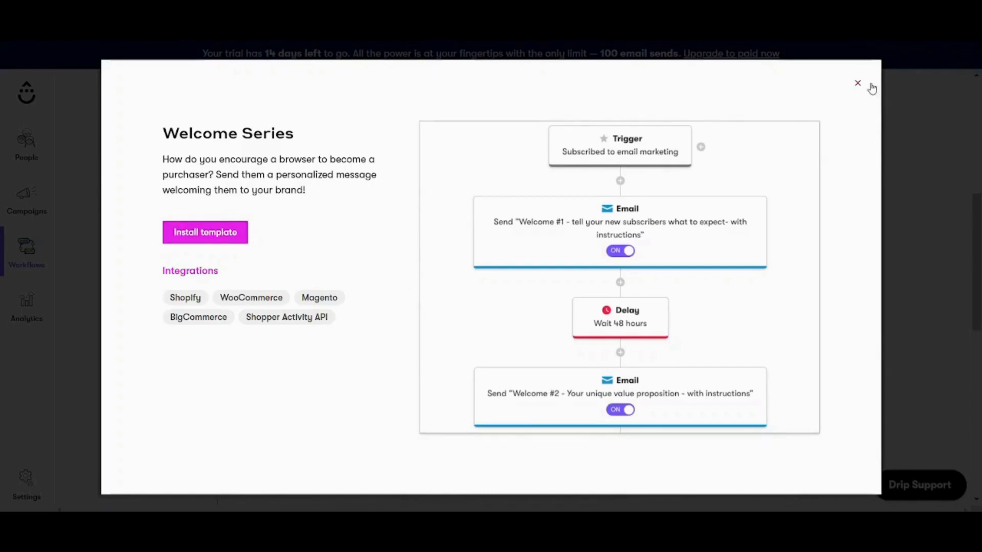
{"action": "left_click", "coordinate": [858, 81]}
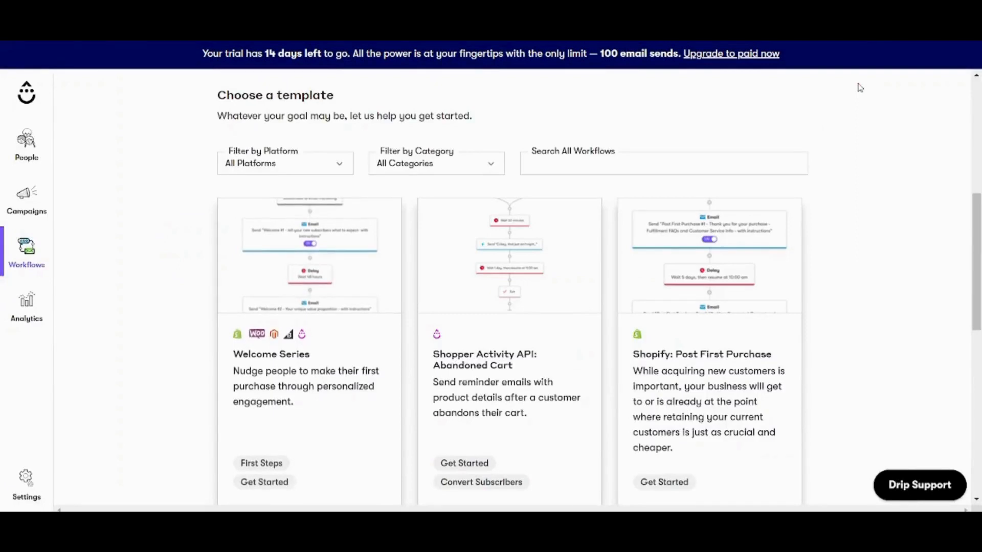